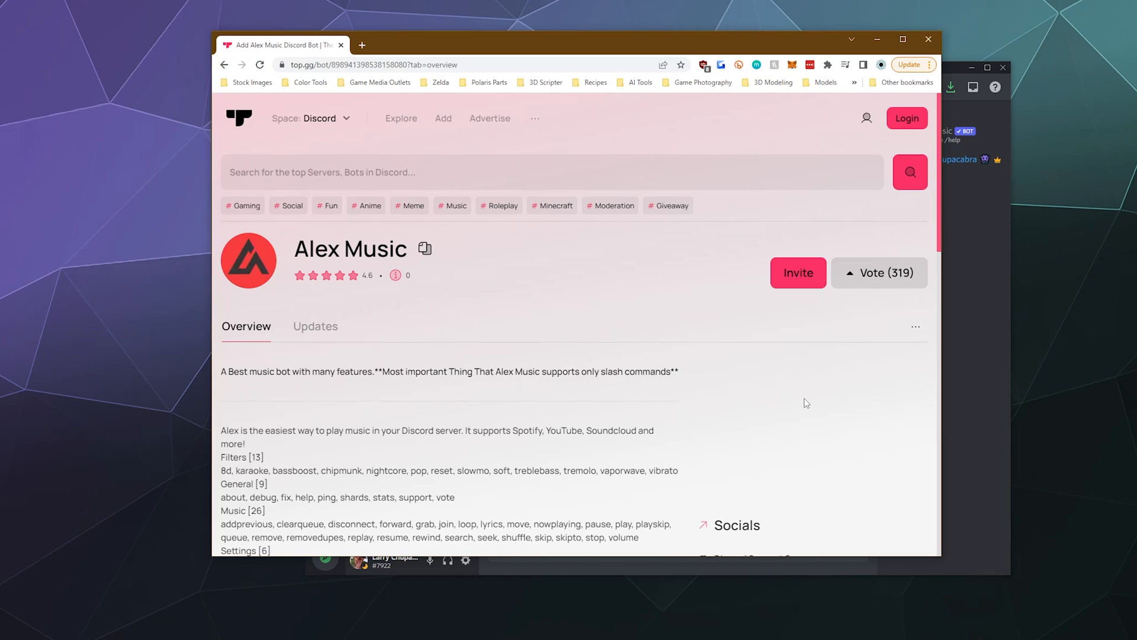
mouse_move(794, 400)
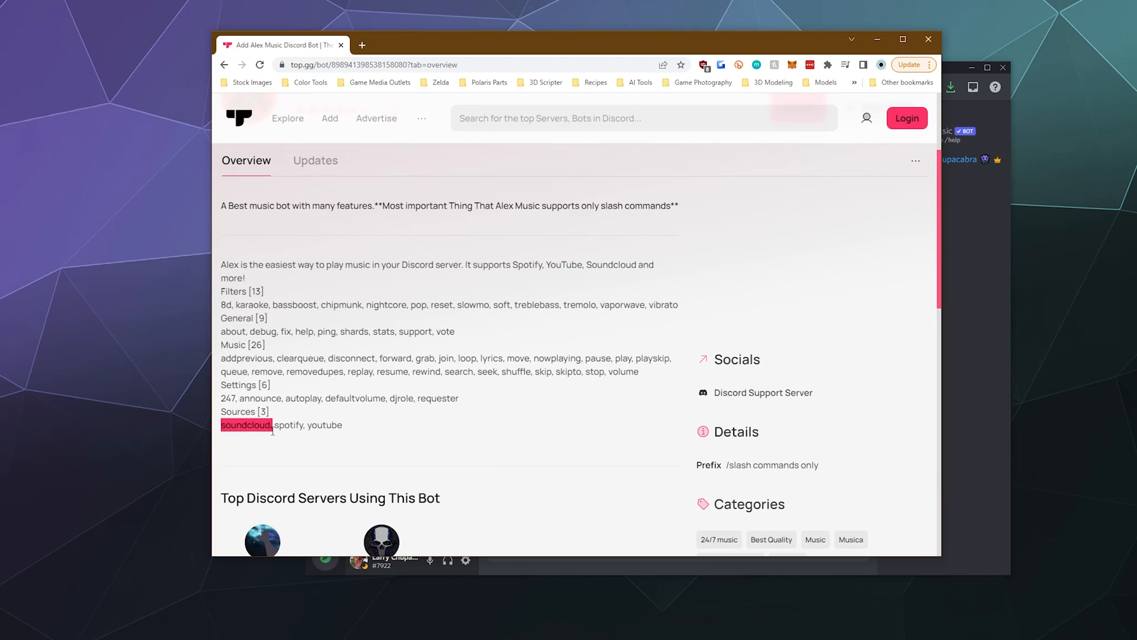
- Run /help for Alex Music's command list, then connect to the Listen Here voice channel
left_click(386, 433)
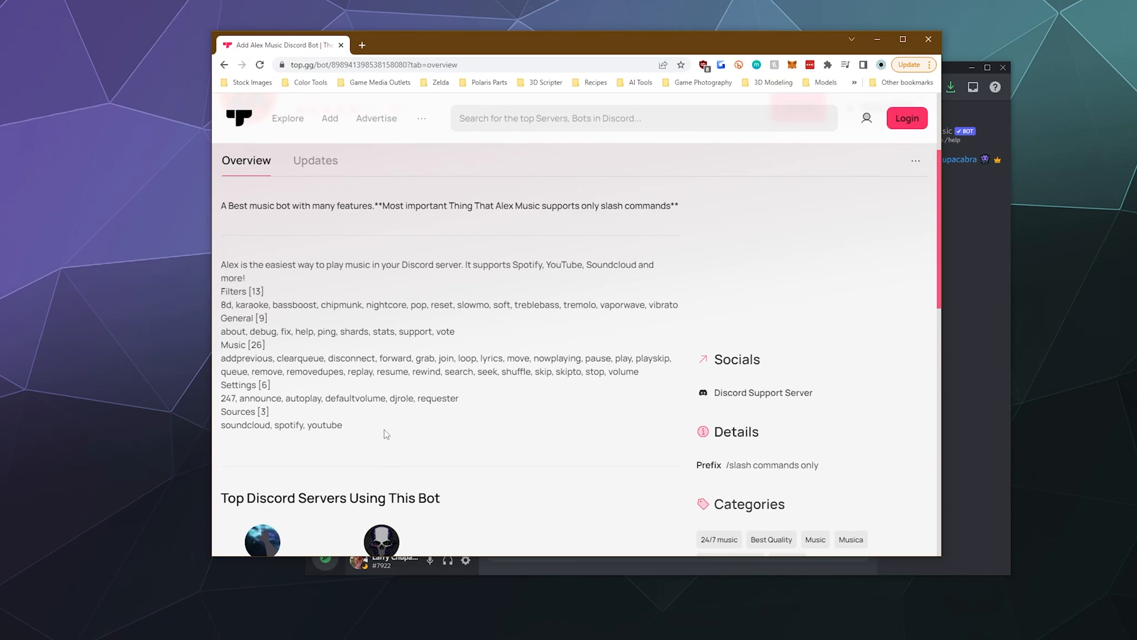
mouse_move(522, 327)
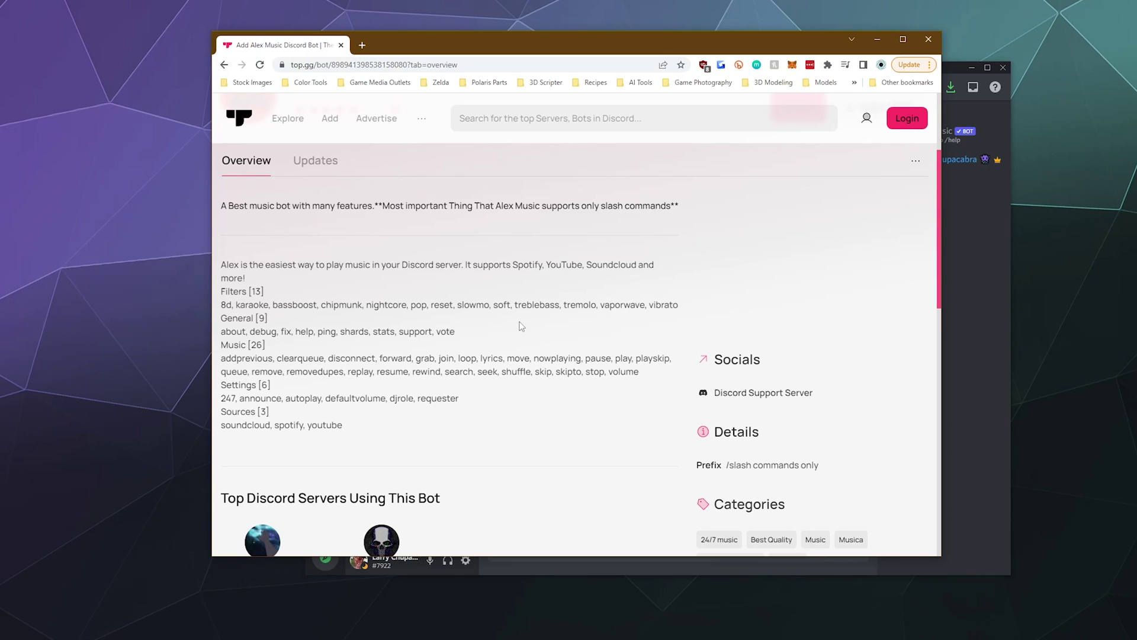
mouse_move(777, 217)
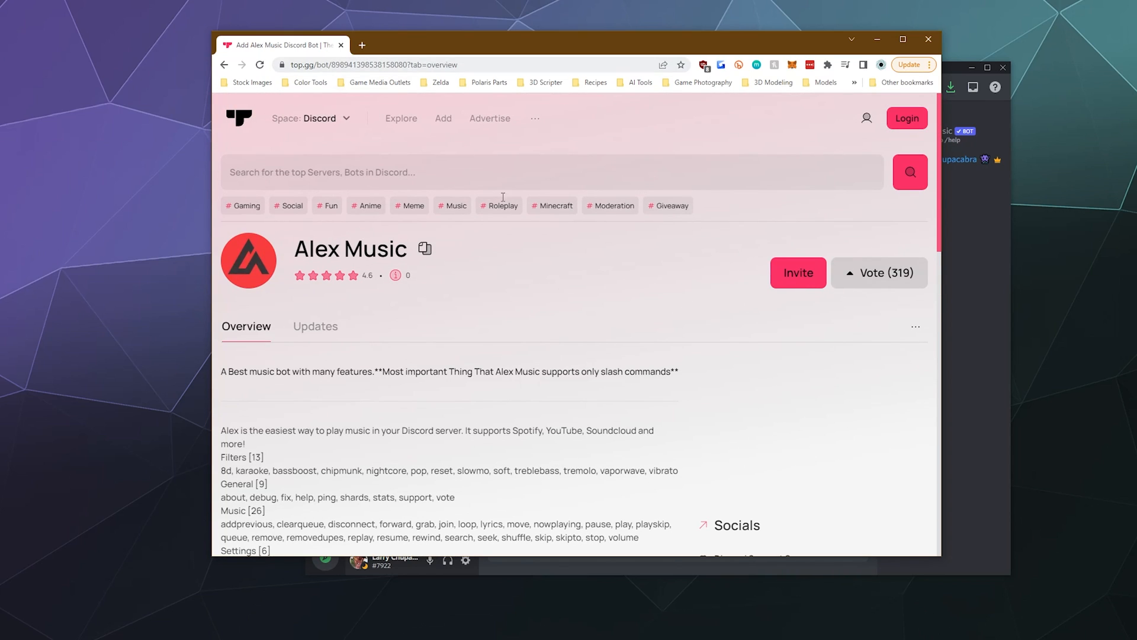
mouse_move(800, 280)
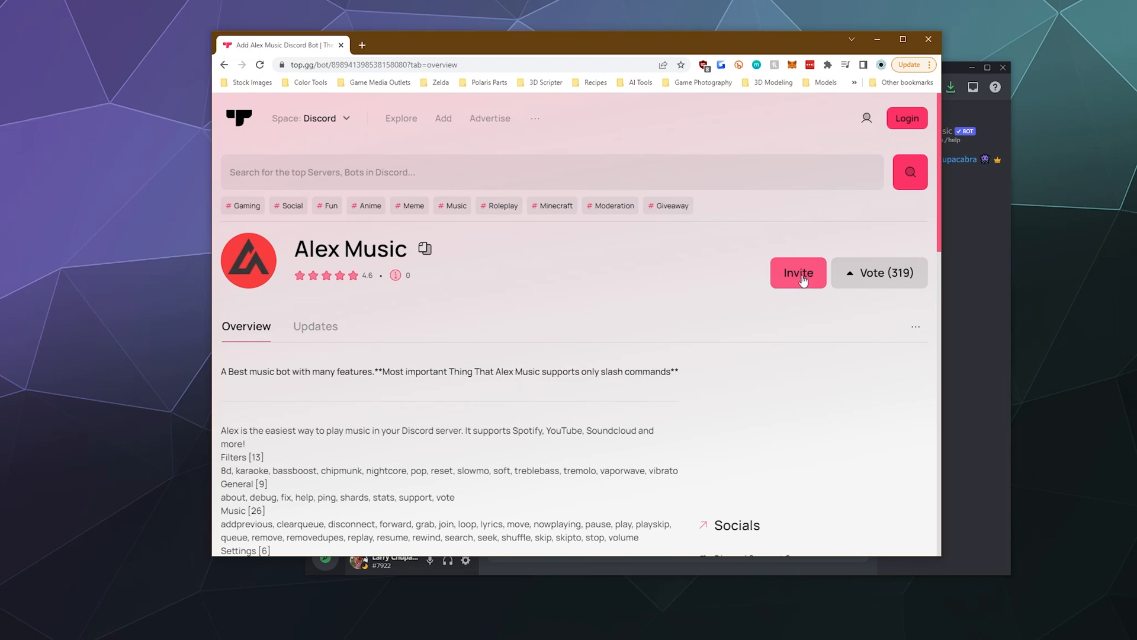
mouse_move(877, 40)
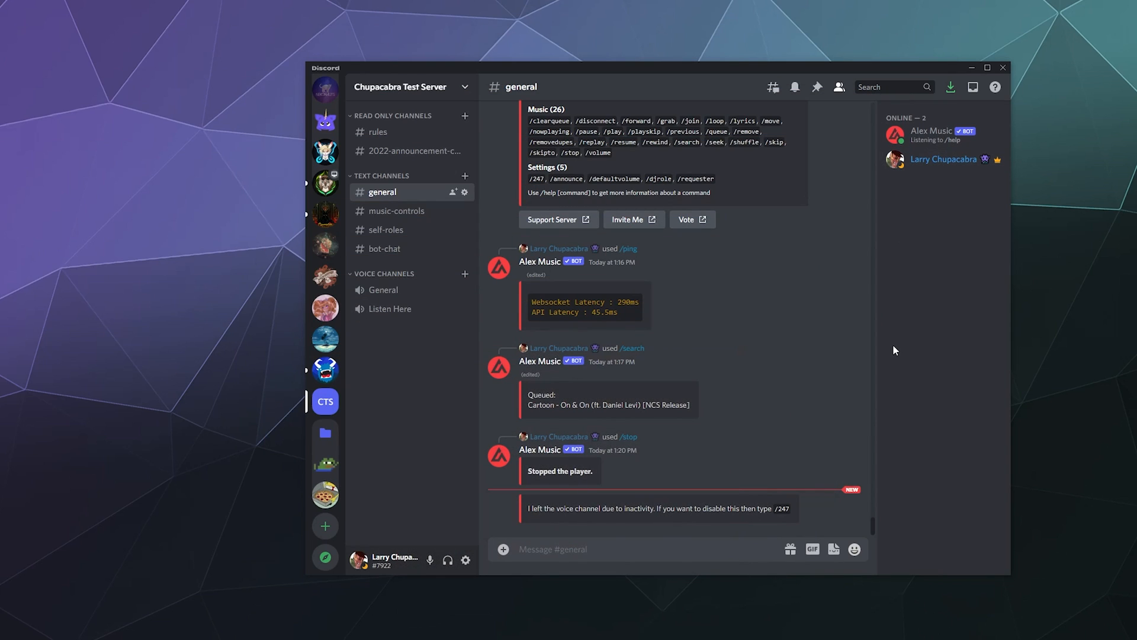
mouse_move(912, 232)
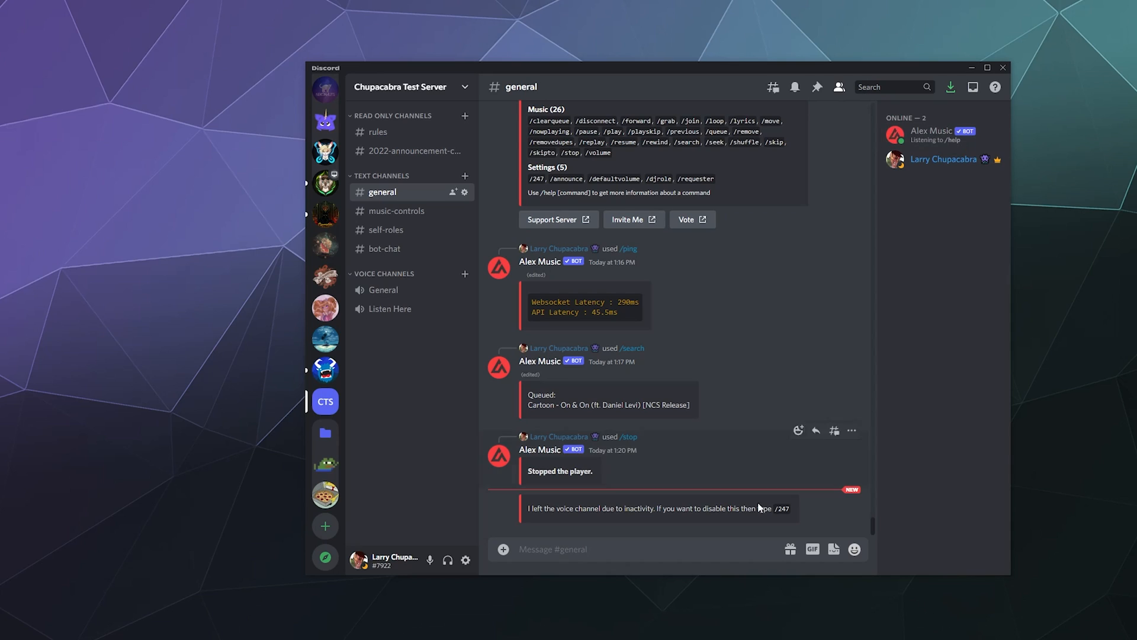
type("/hel")
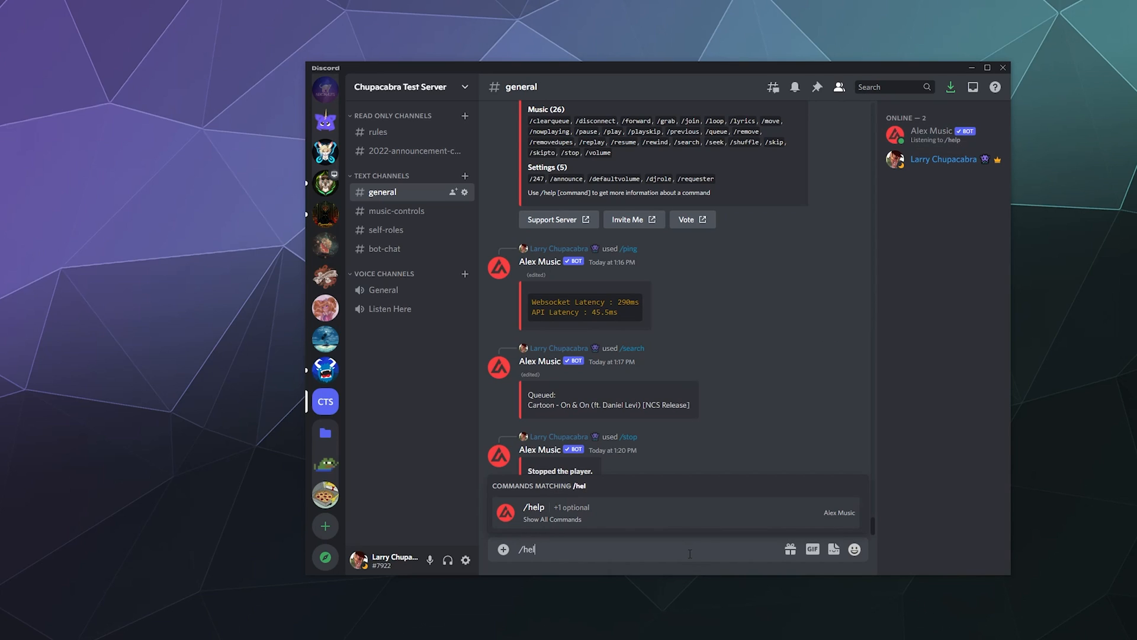
key("Enter")
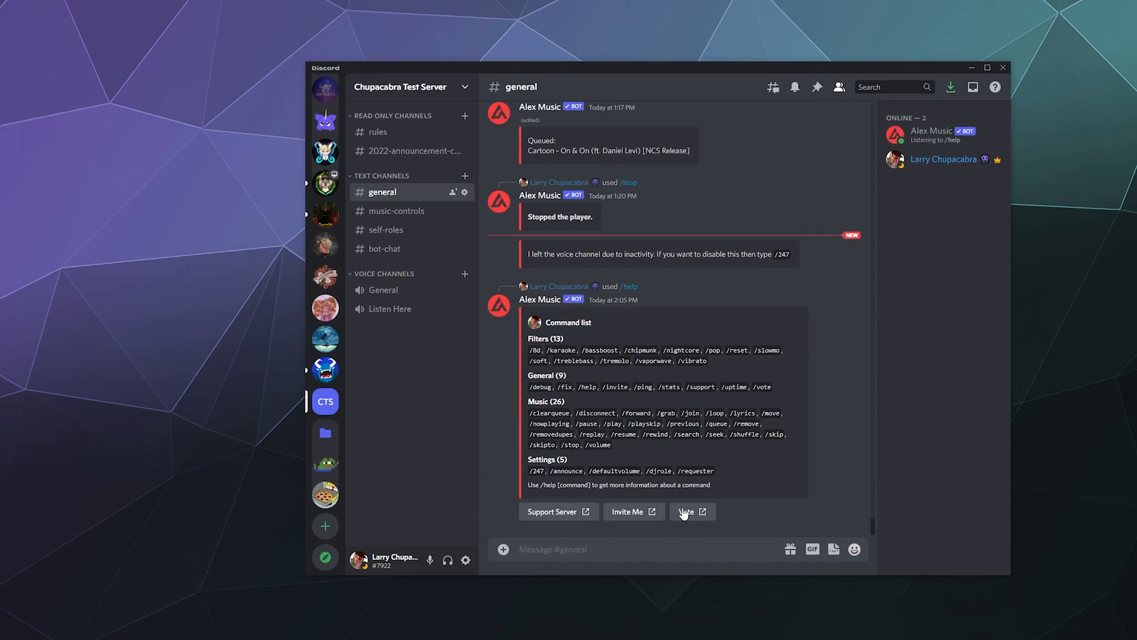
mouse_move(580, 349)
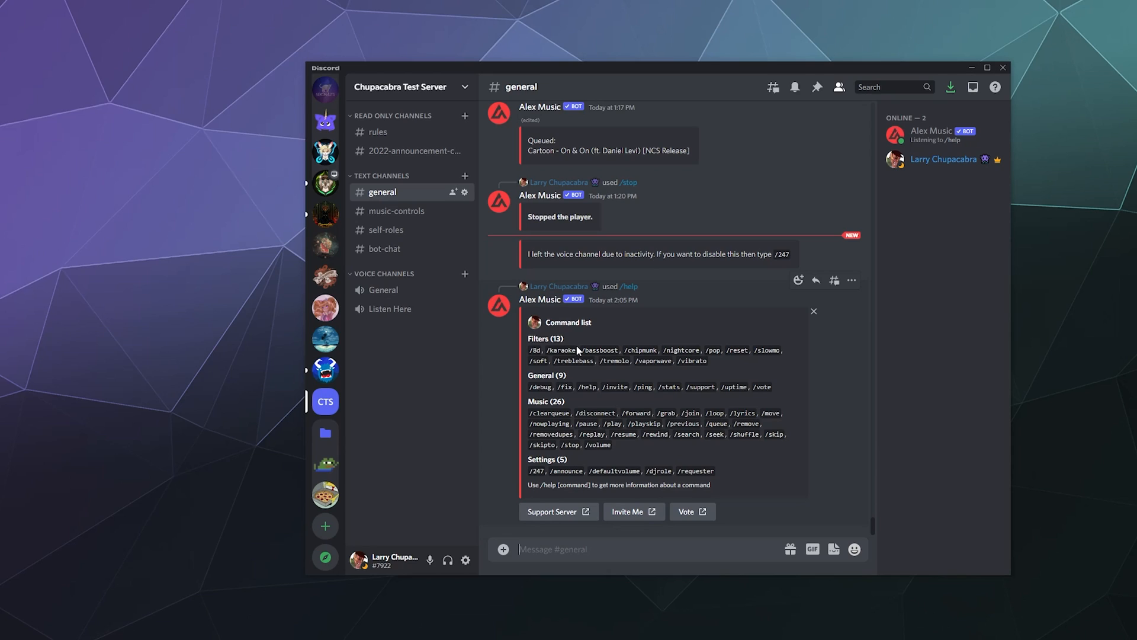
left_click(391, 308)
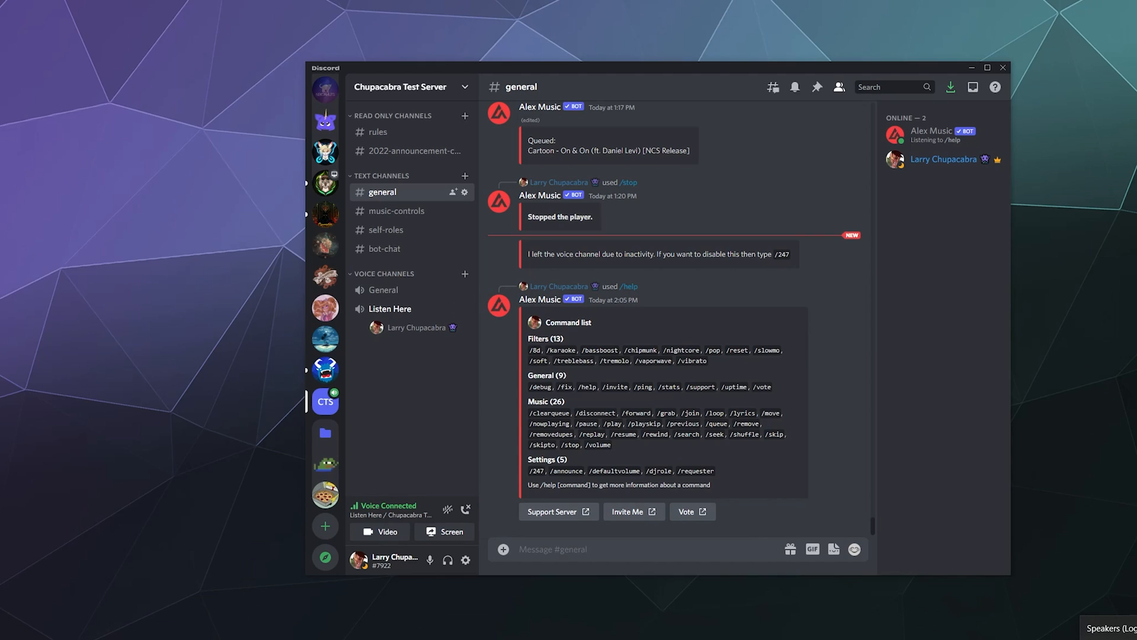
mouse_move(486, 465)
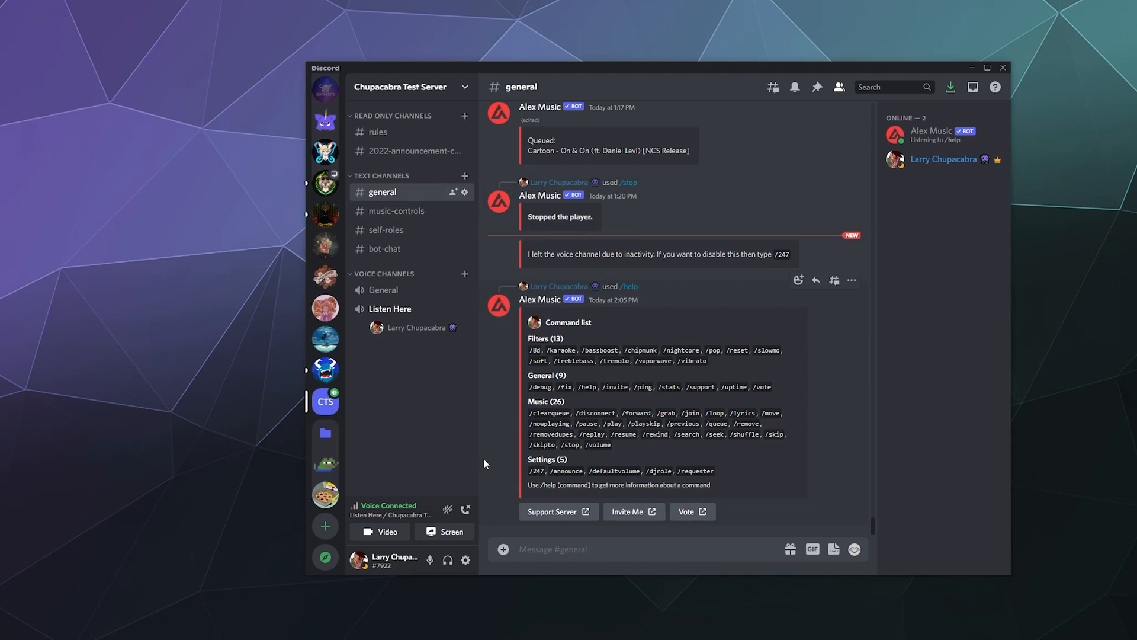
left_click(617, 549)
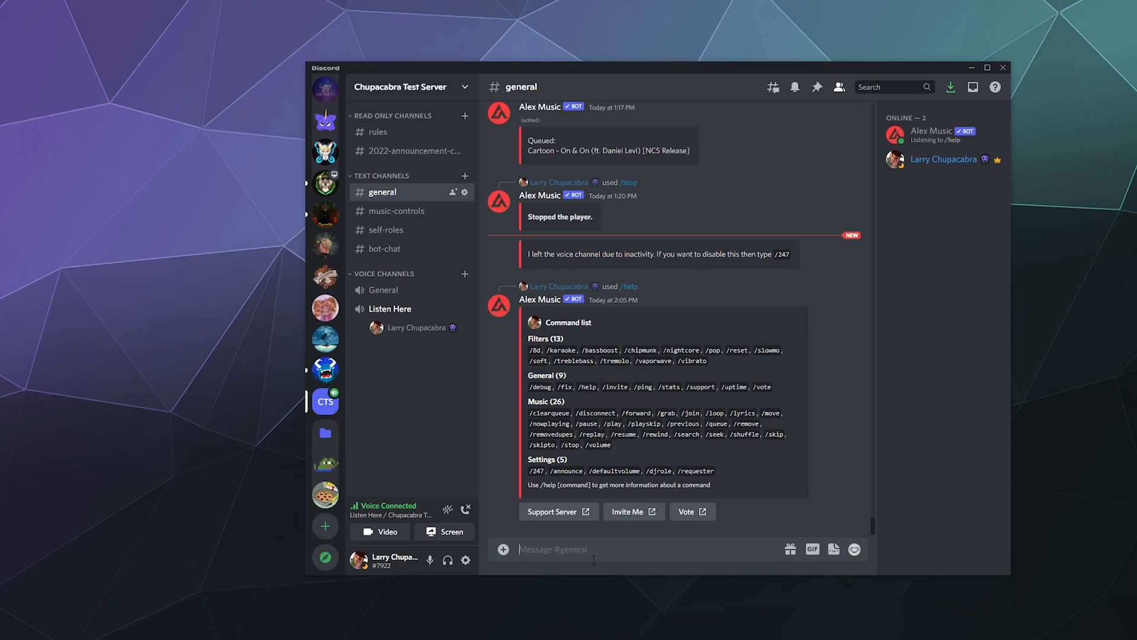
- Run Alex Music's /search command with the query NCS
type("/search")
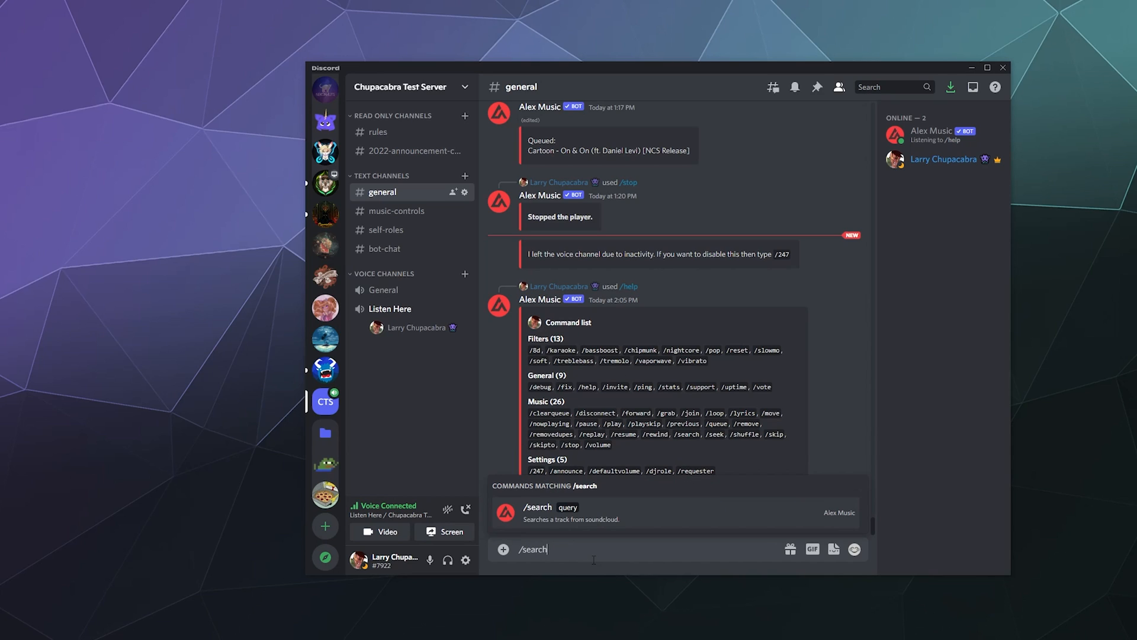
left_click(537, 506)
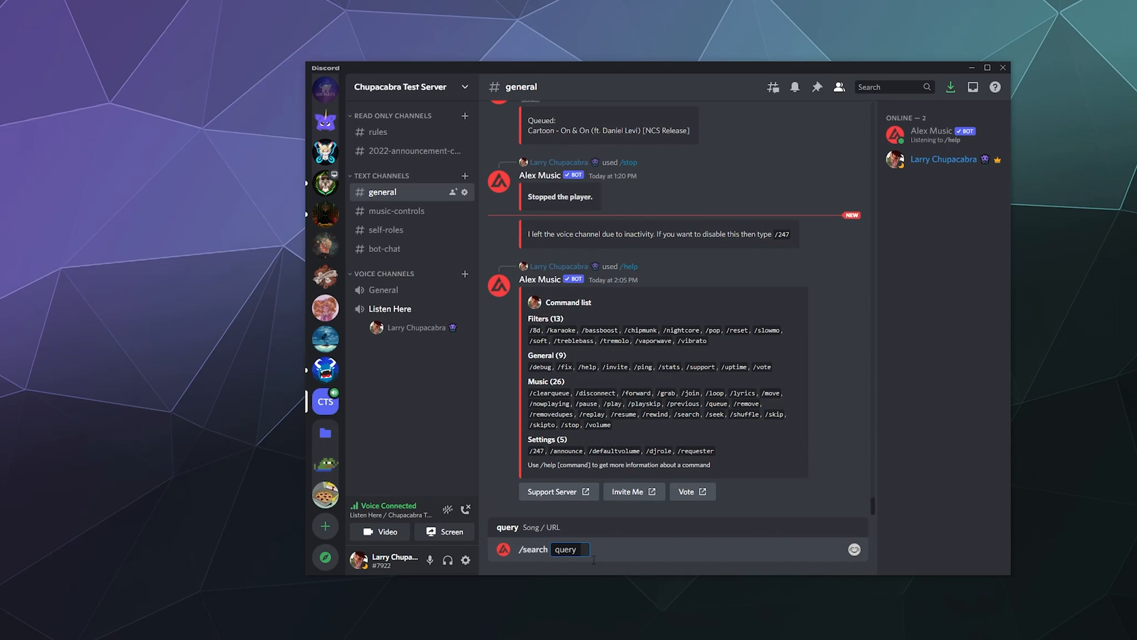
type("NCS")
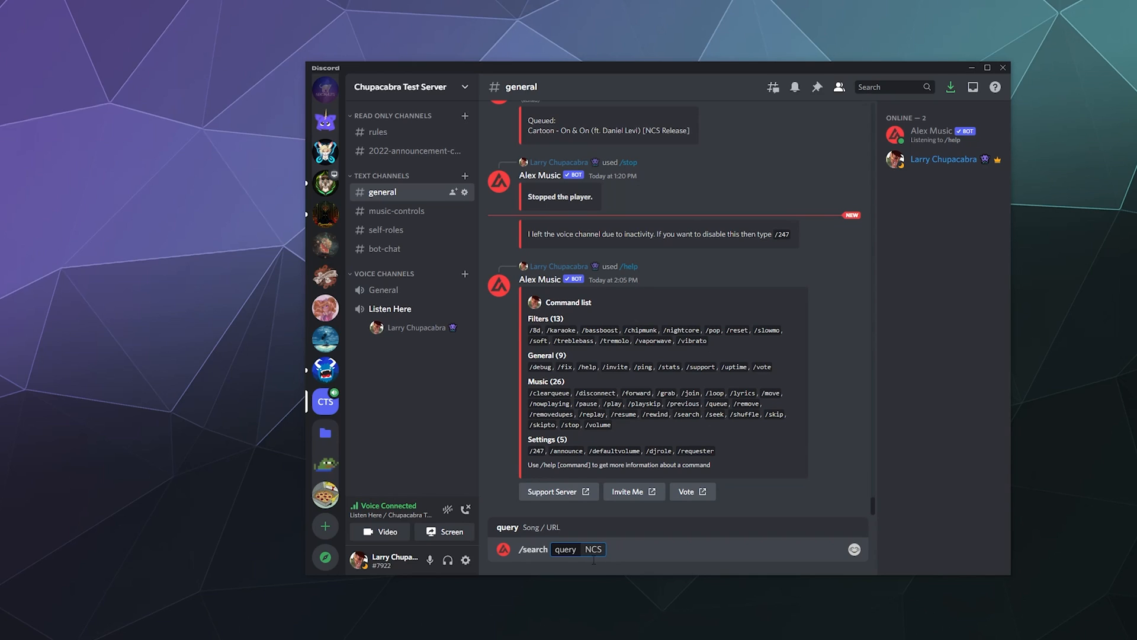
key("Enter")
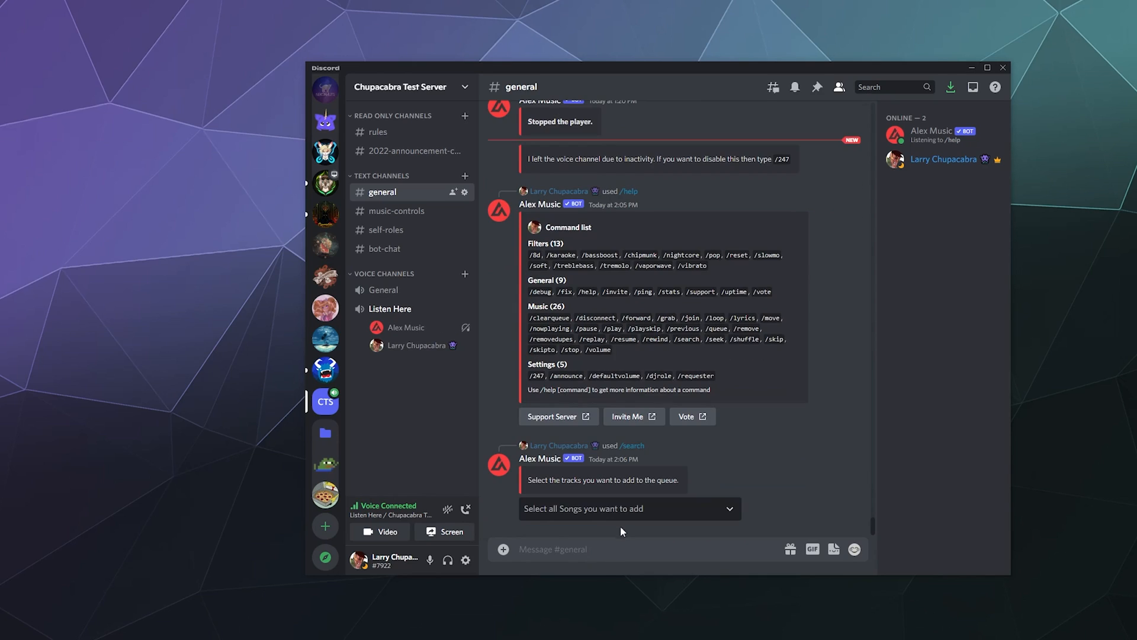
- Queue Cartoon - On & On (ft. Daniel Levi) from the found-songs list
left_click(630, 508)
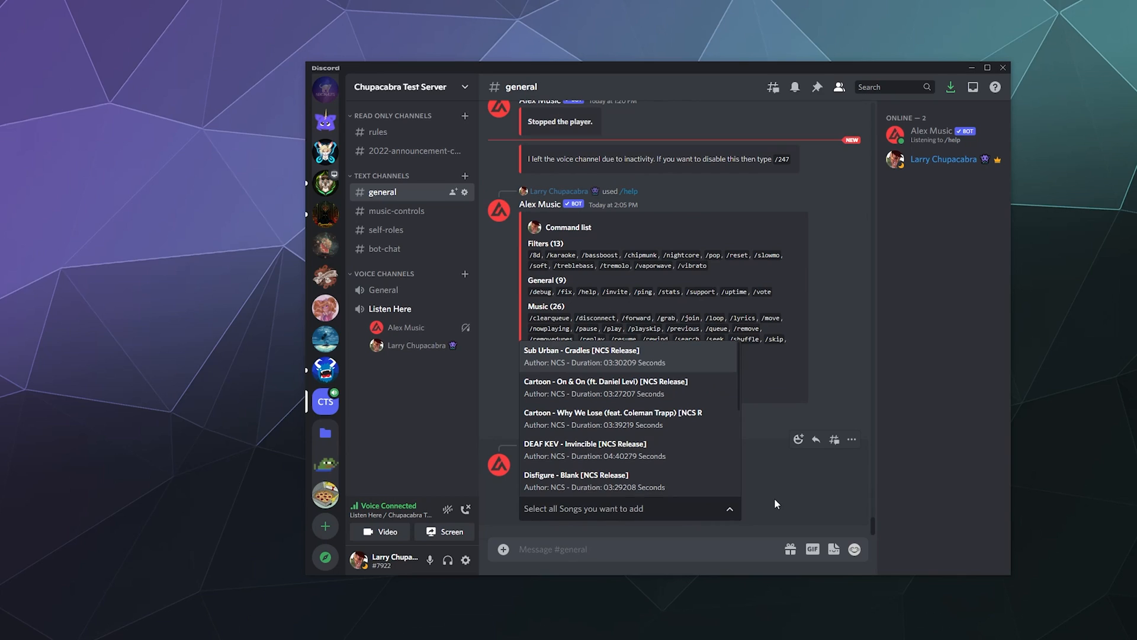
mouse_move(620, 464)
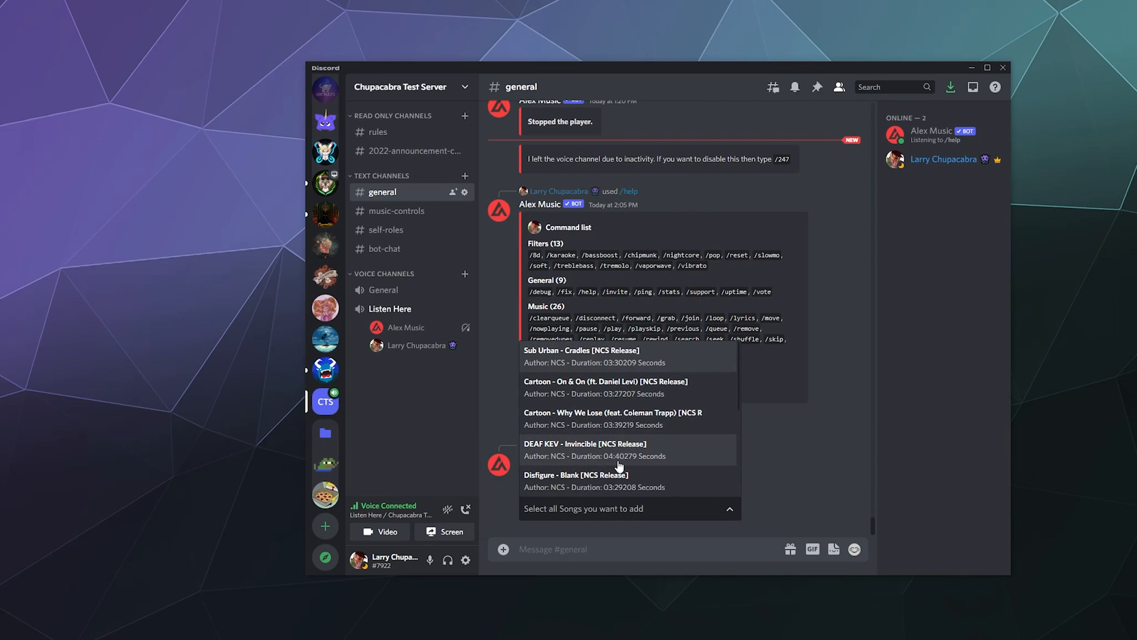
mouse_move(571, 365)
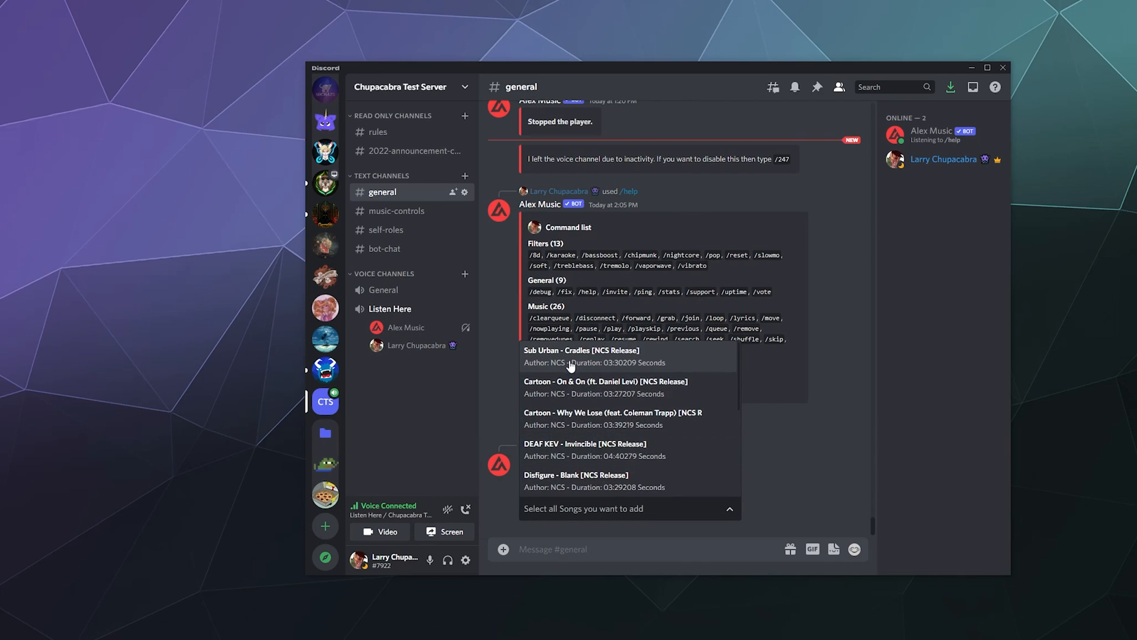
mouse_move(630, 429)
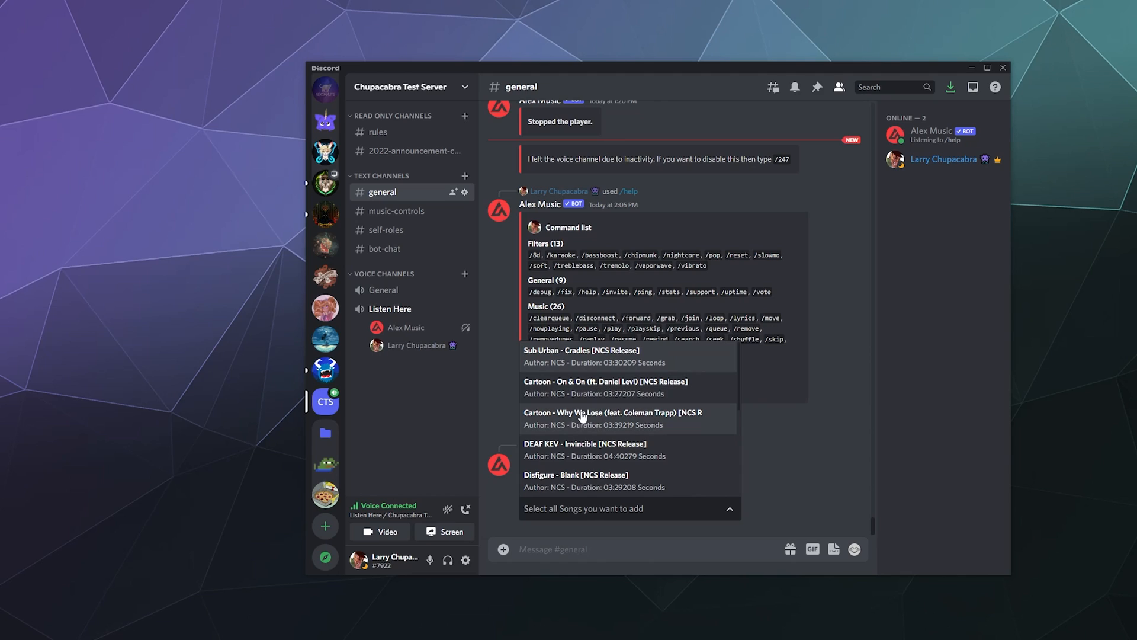
left_click(605, 386)
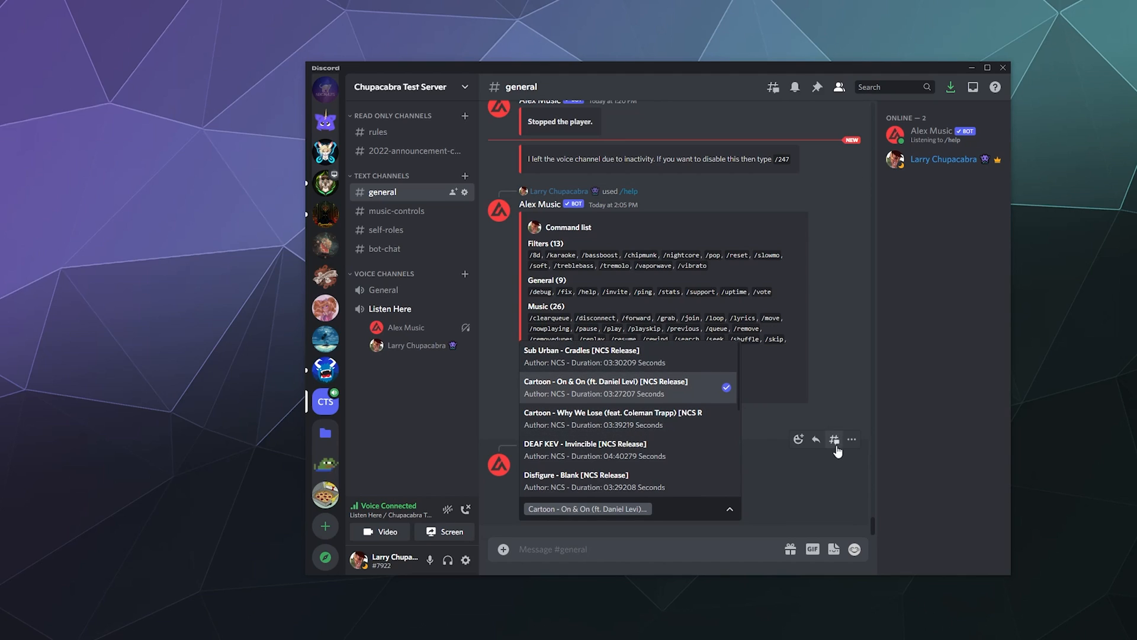
left_click(600, 387)
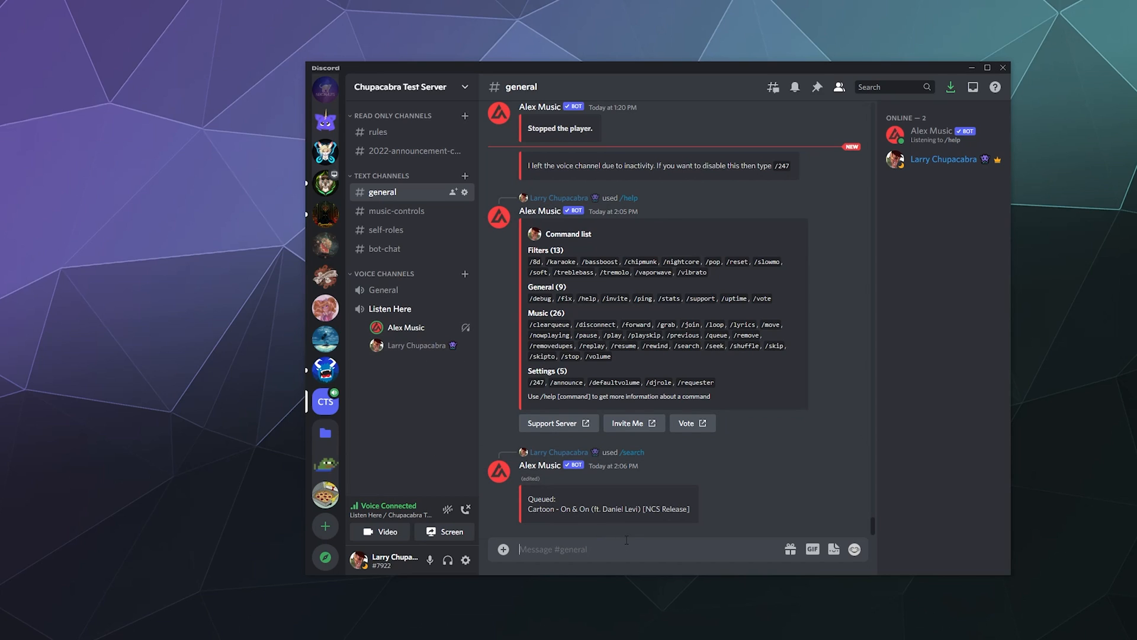
- Run /ping to get Alex Music's websocket (135 ms) and API (35.5 ms) latency
type("/ping")
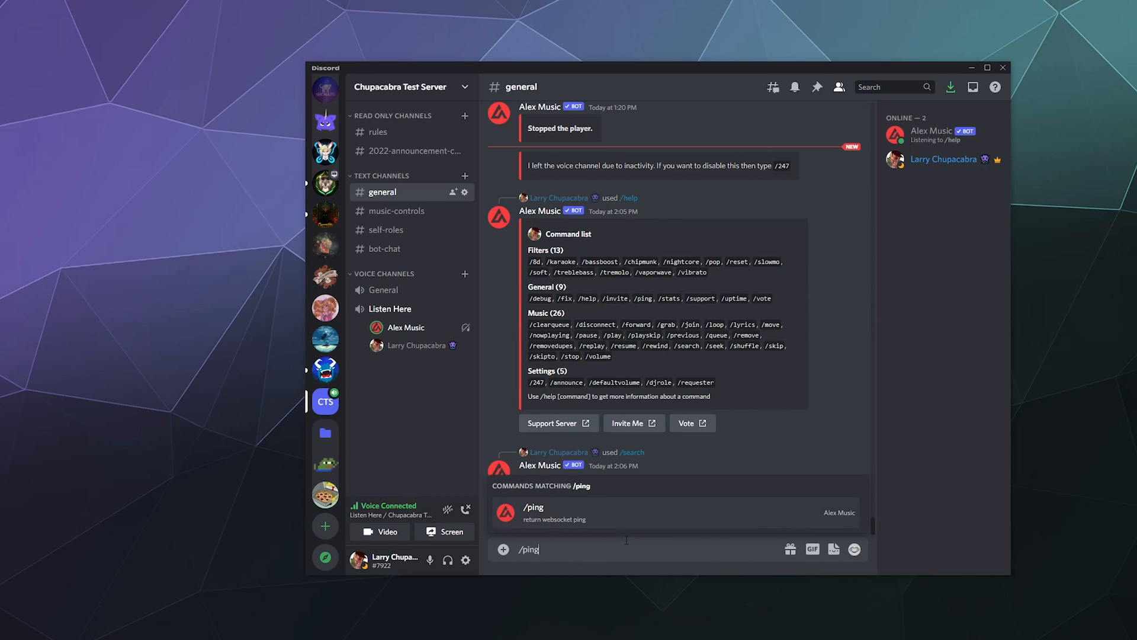
key("Enter")
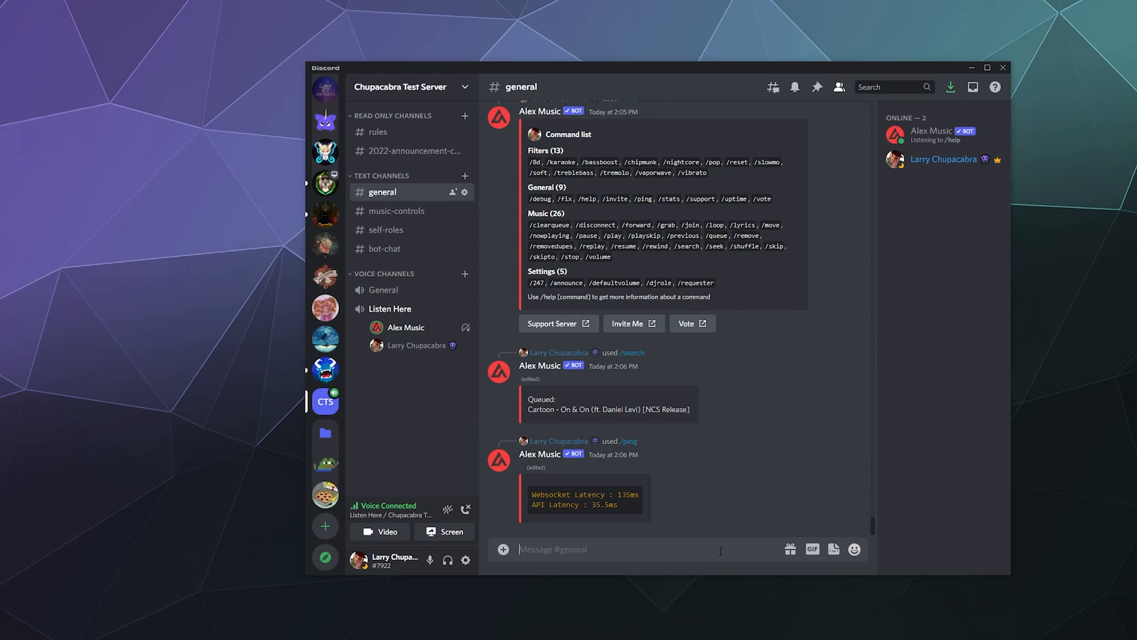
- Run /djrole and another command, both answered with a vote-required notice
type("/djrole role @DJ")
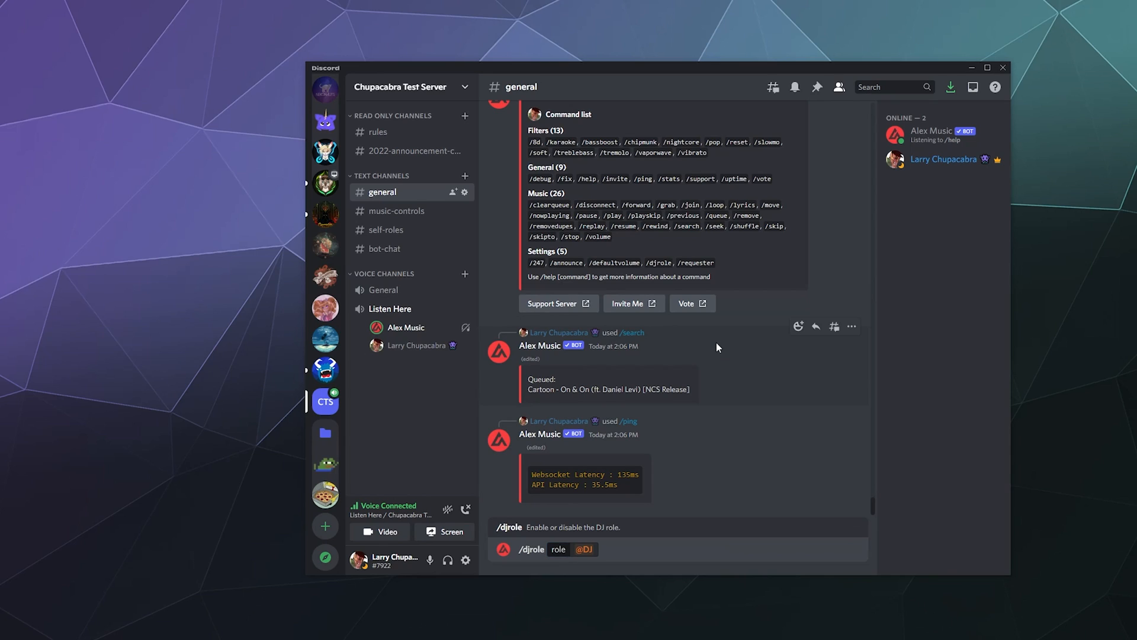
key("Enter")
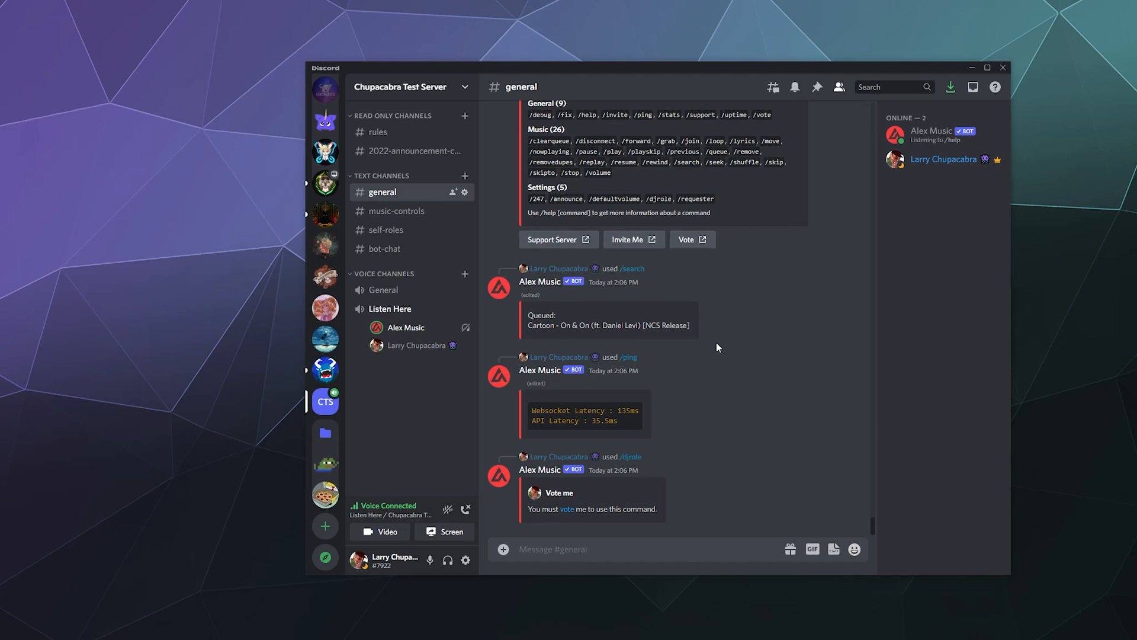
mouse_move(707, 378)
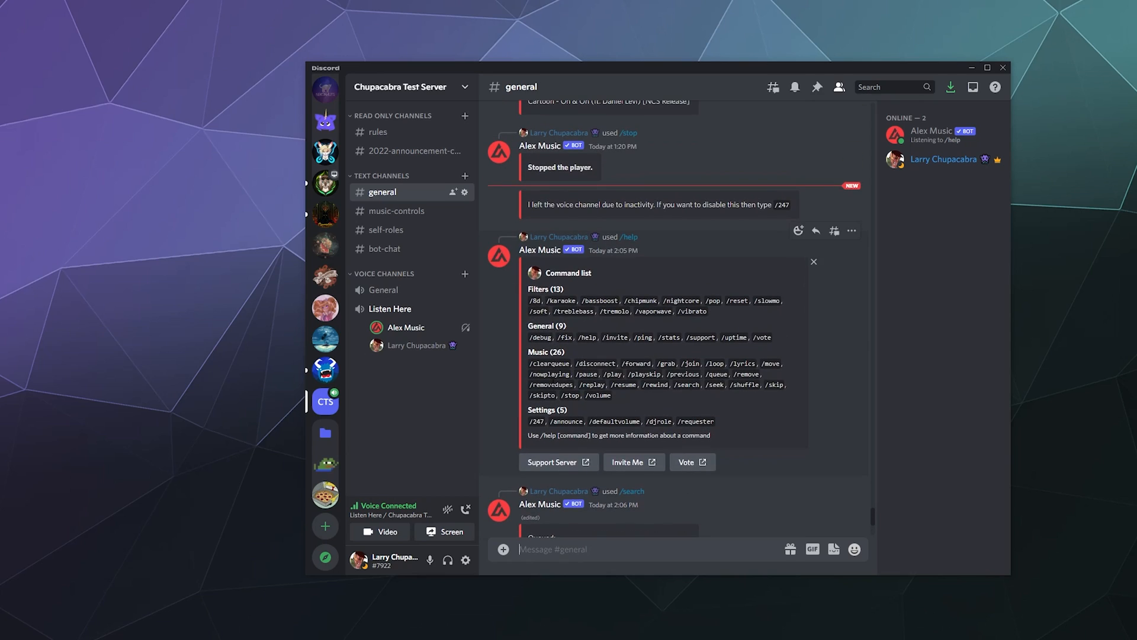
mouse_move(638, 330)
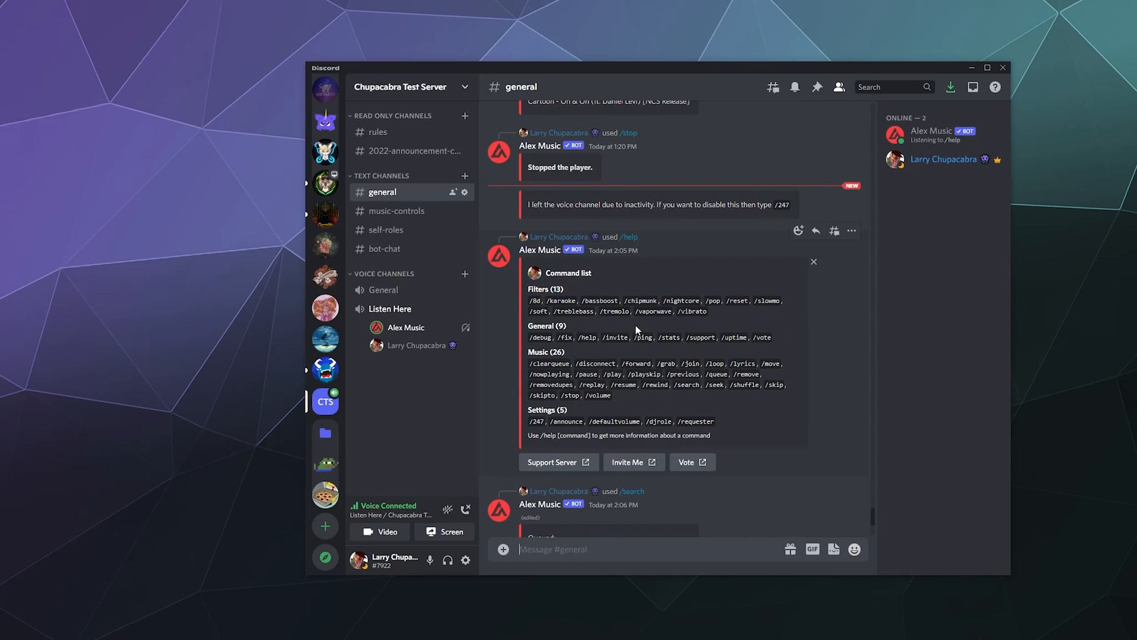
mouse_move(747, 429)
type("/p")
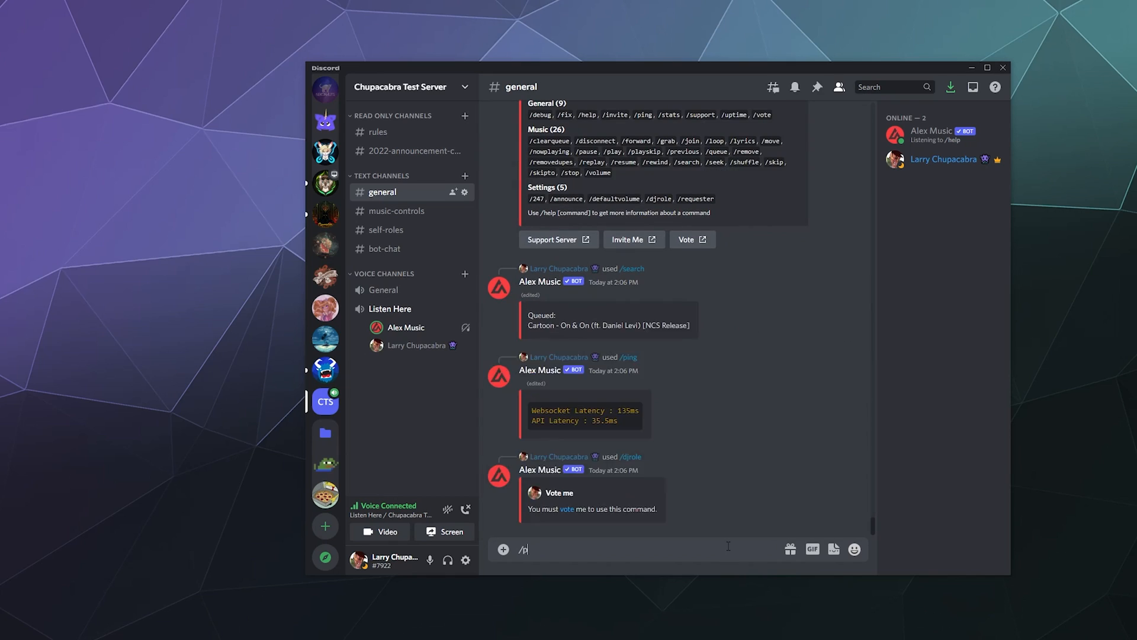
key("Enter")
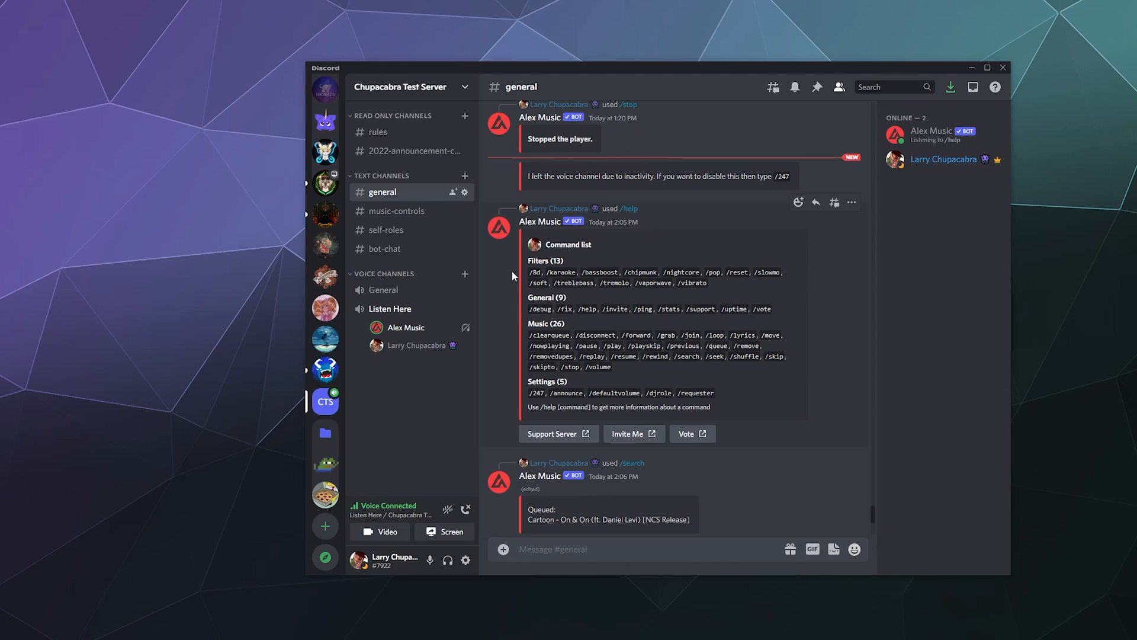
mouse_move(653, 381)
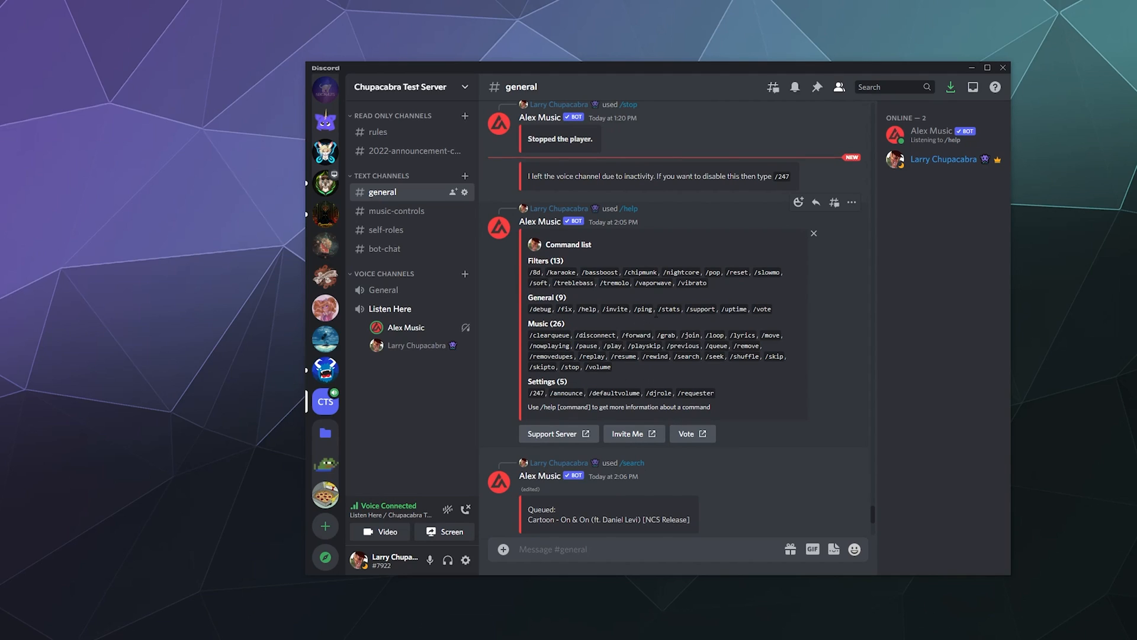
- Run /stats to get Alex Music's statistics: 1470 servers, 796,202 users, Debian 11
scroll("down", 3)
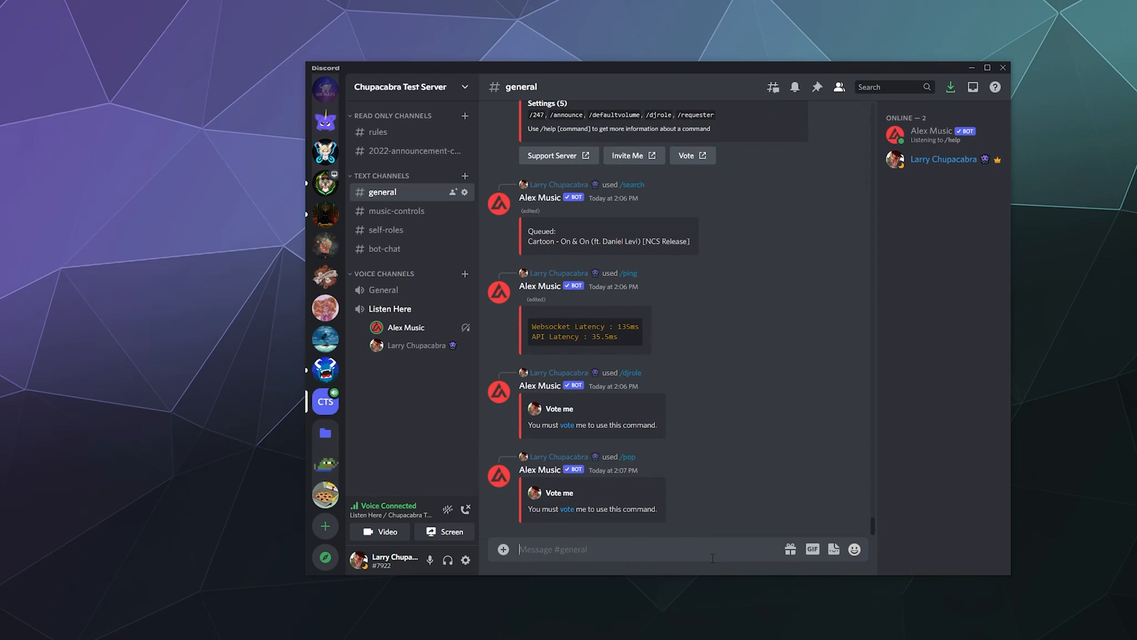
type("/stats")
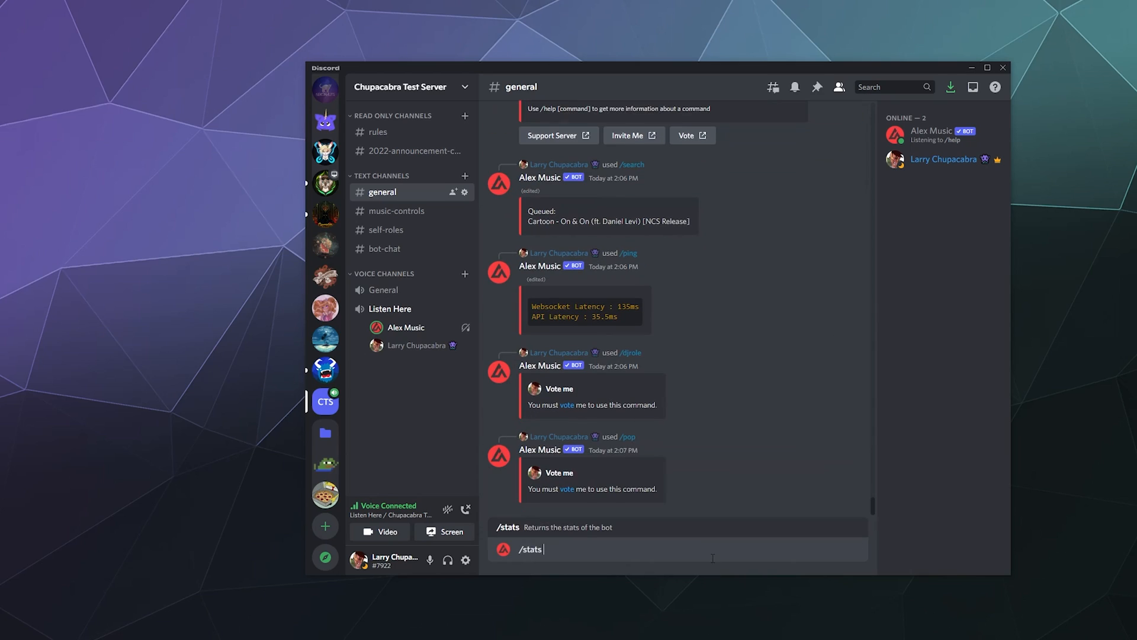
key("Enter")
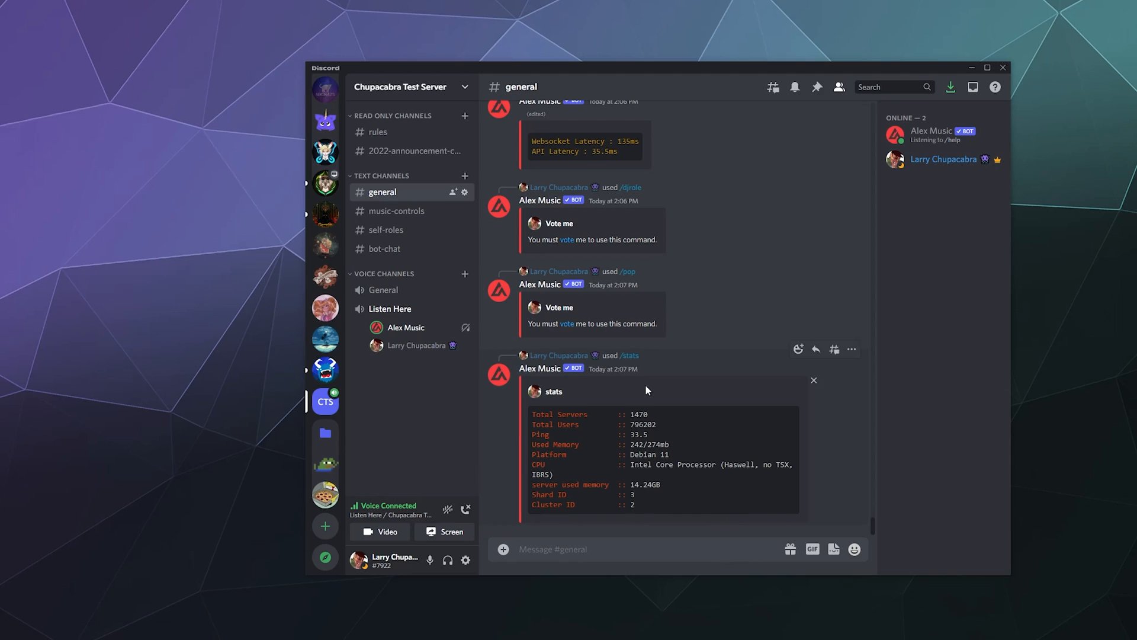
mouse_move(679, 421)
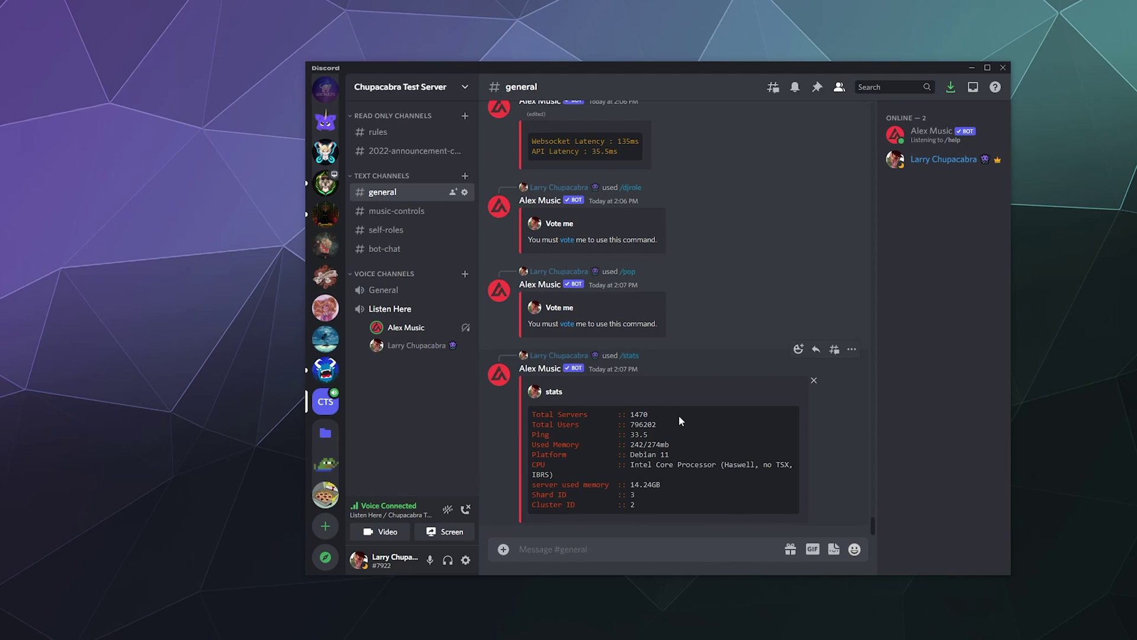
double_click(647, 424)
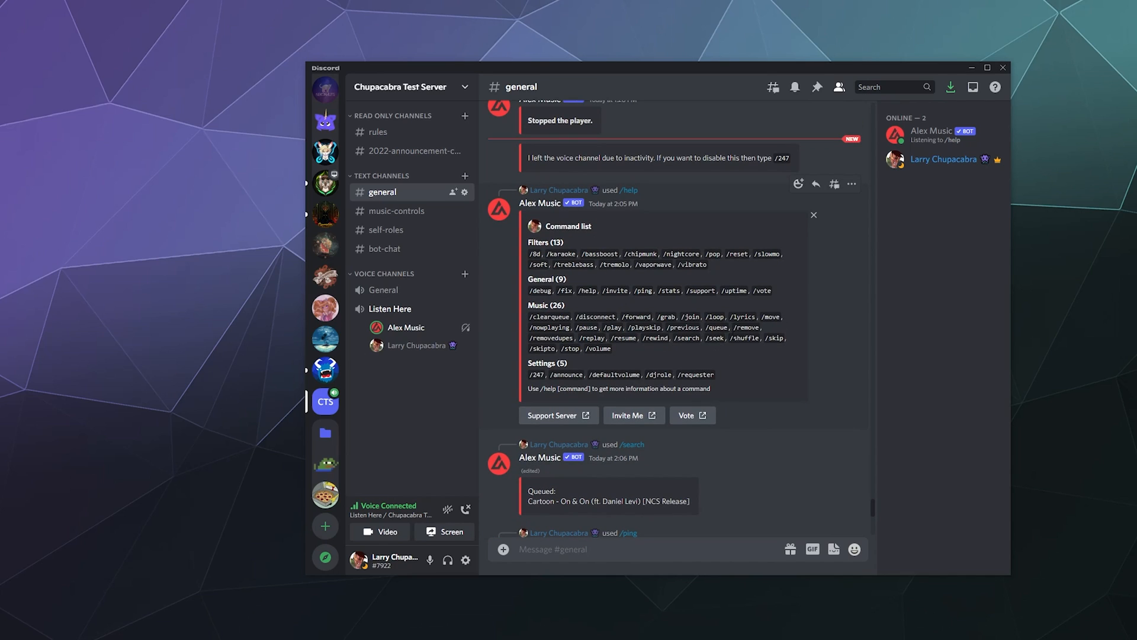
- Queue DEAF KEV - Invincible via Alex Music's /search command
type("/")
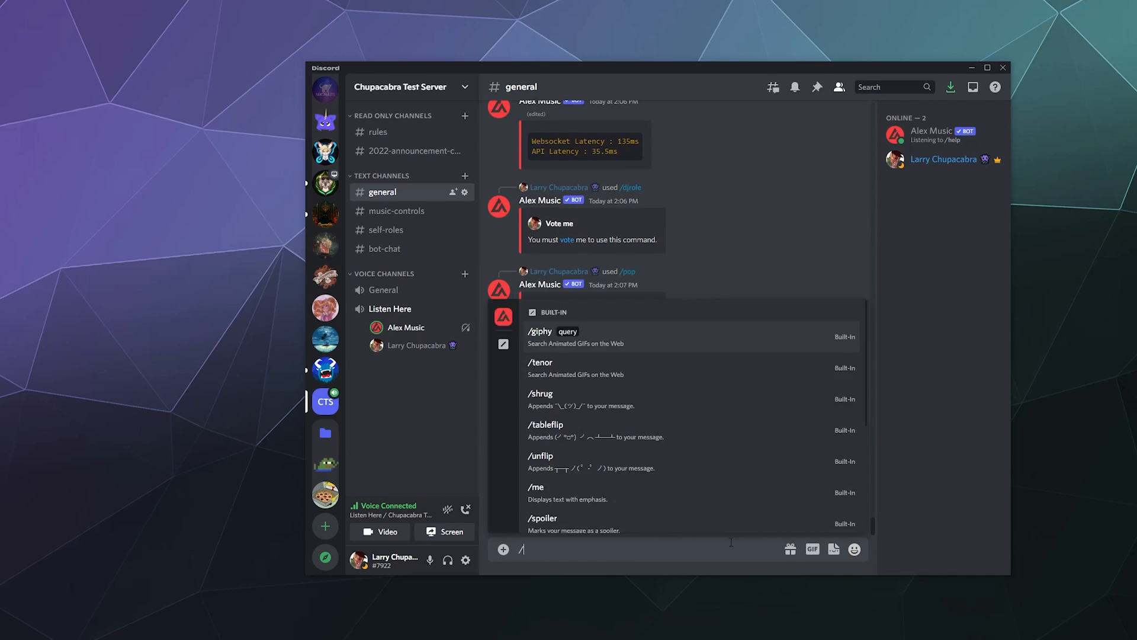
type("/sear")
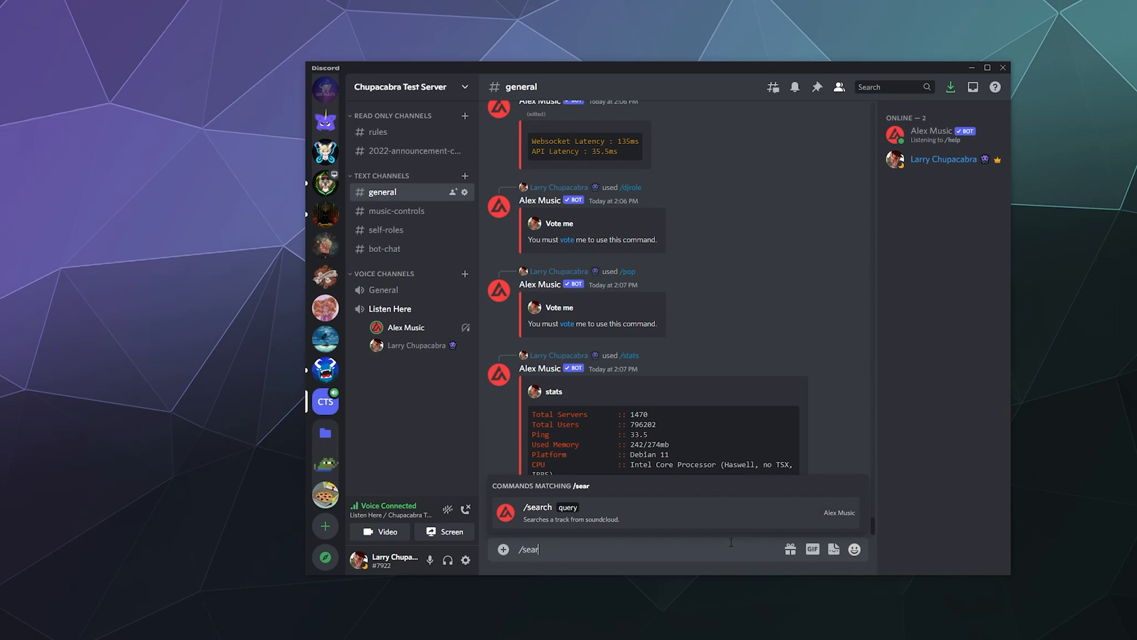
left_click(538, 507)
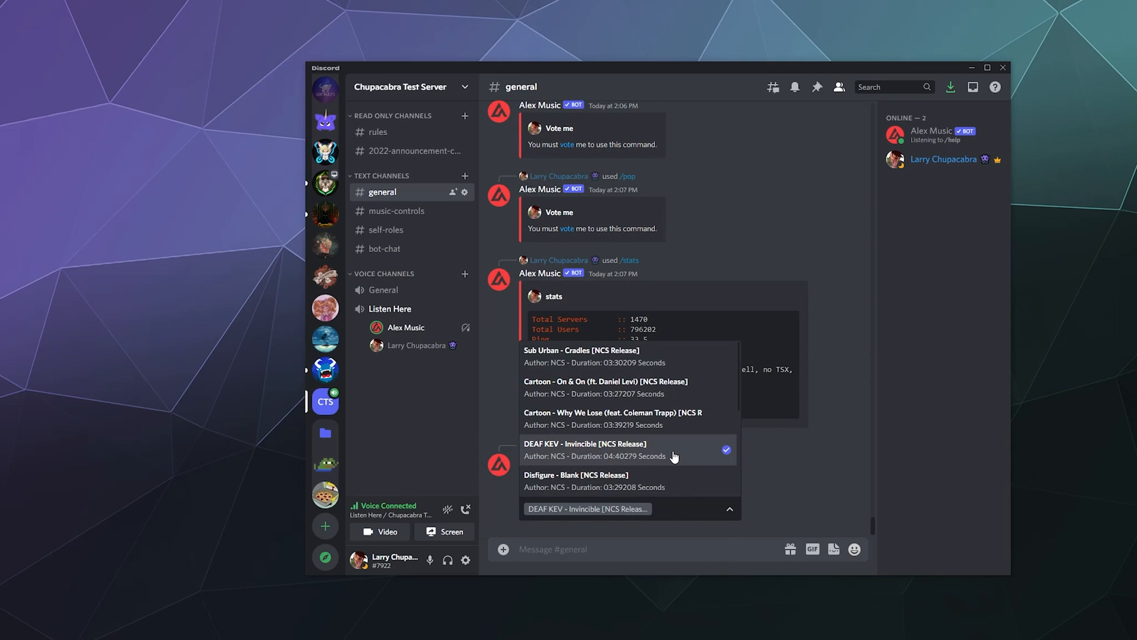
left_click(599, 450)
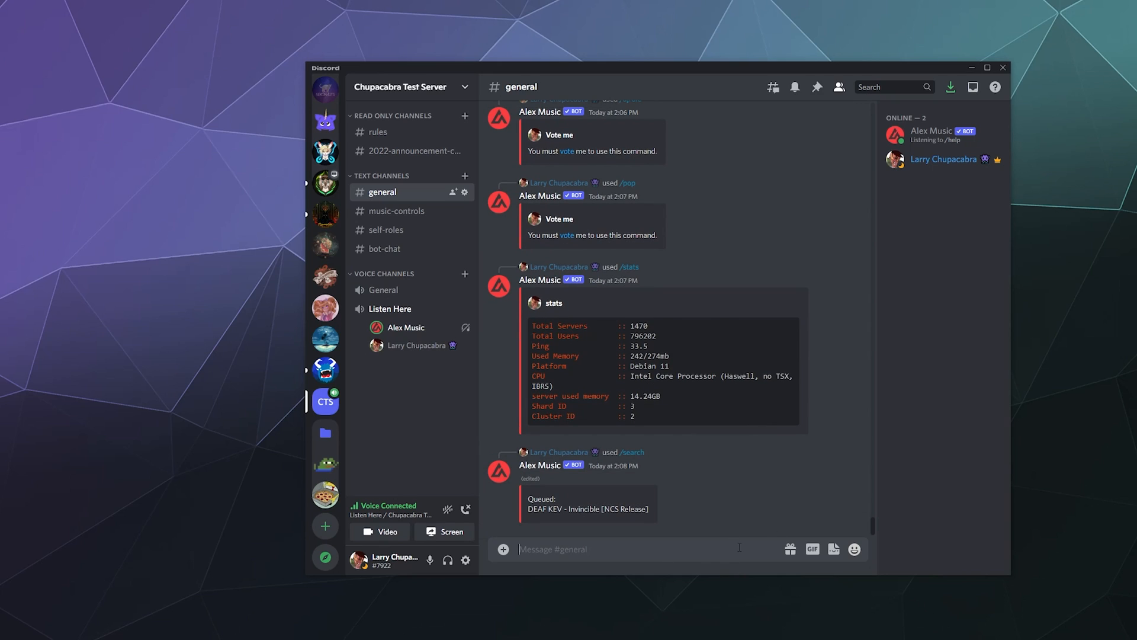
- Search again to queue Hamster Dance, then list the queue with Cartoon - On & On playing
type("/search query")
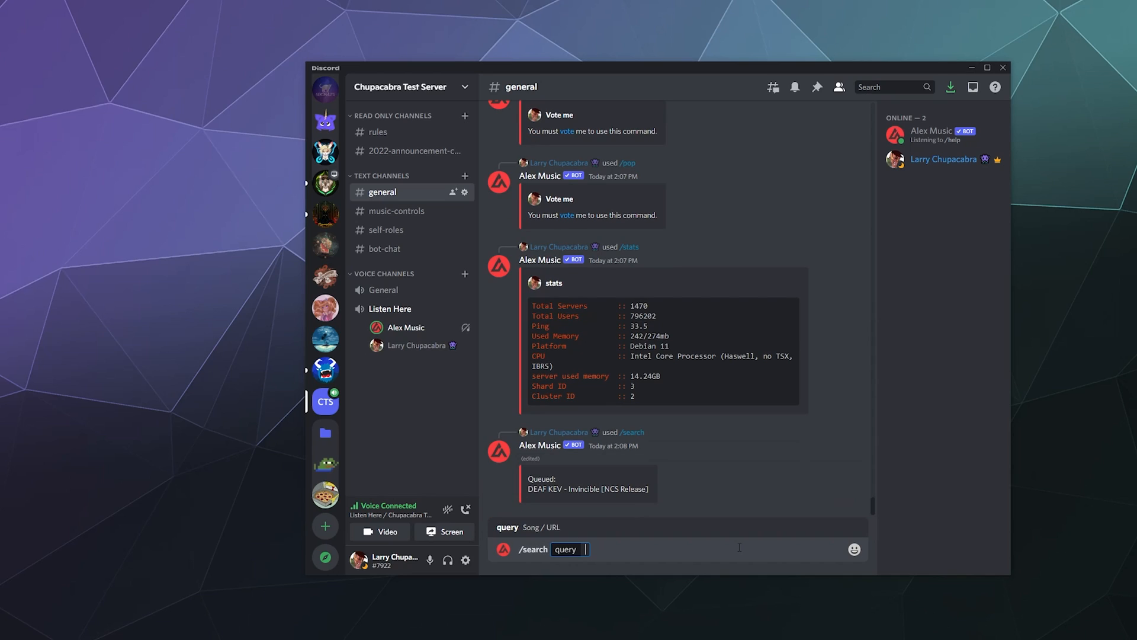
key("Enter")
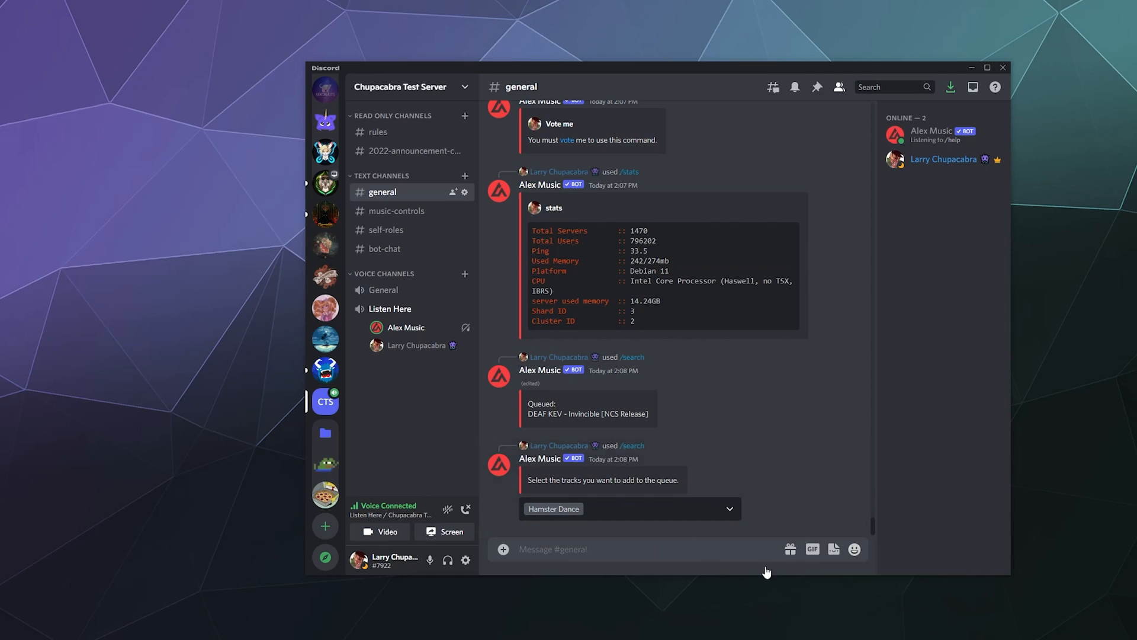
type("/queu")
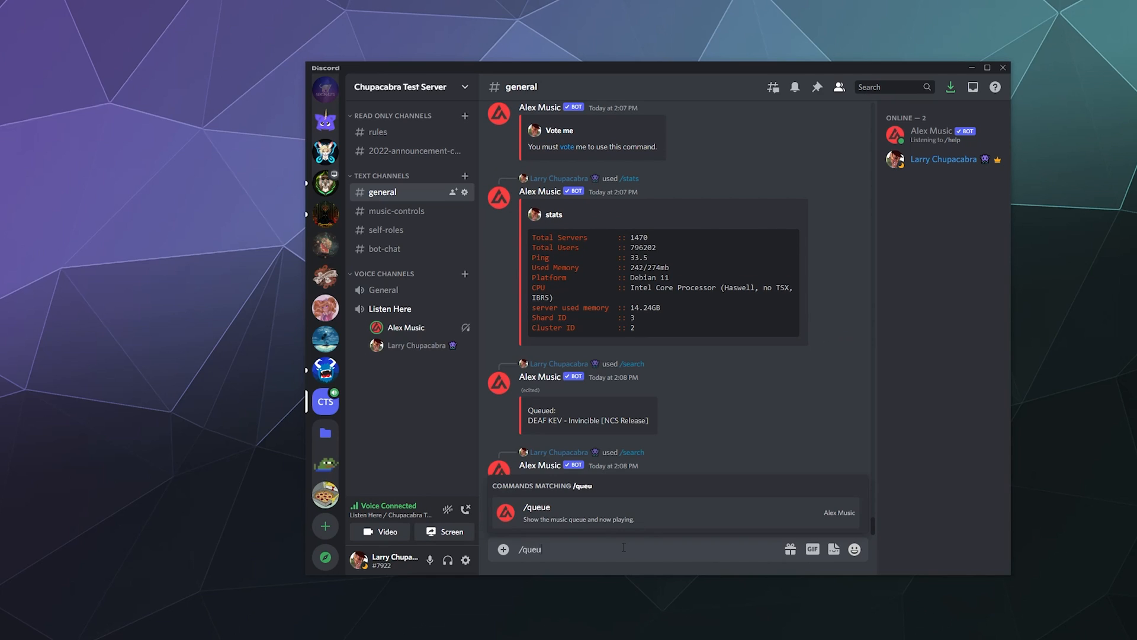
key("Enter")
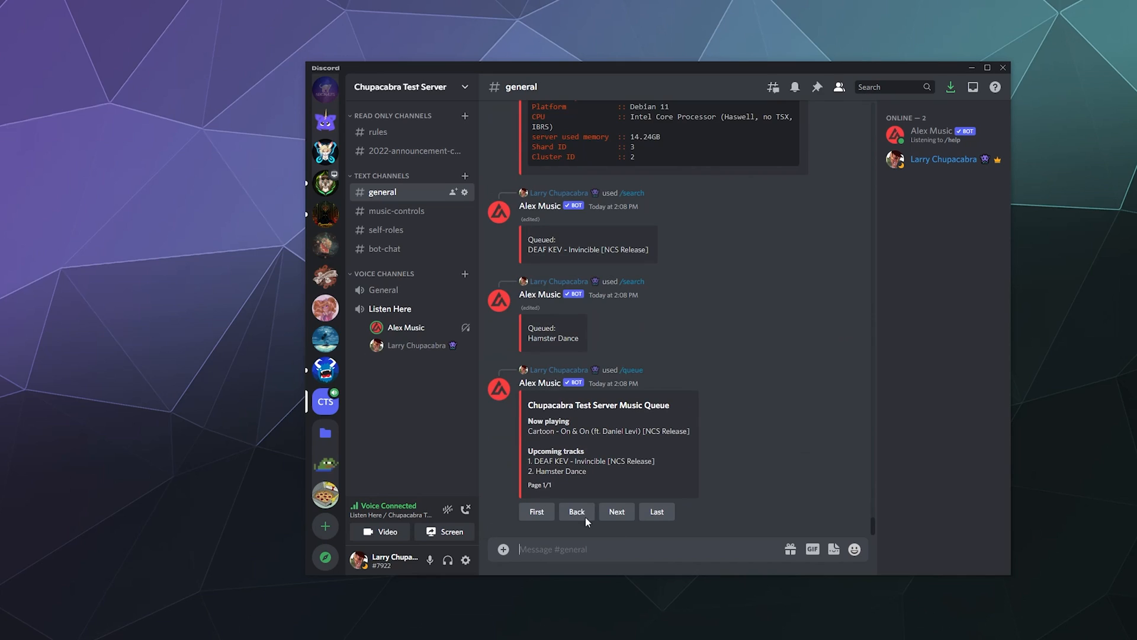
mouse_move(662, 566)
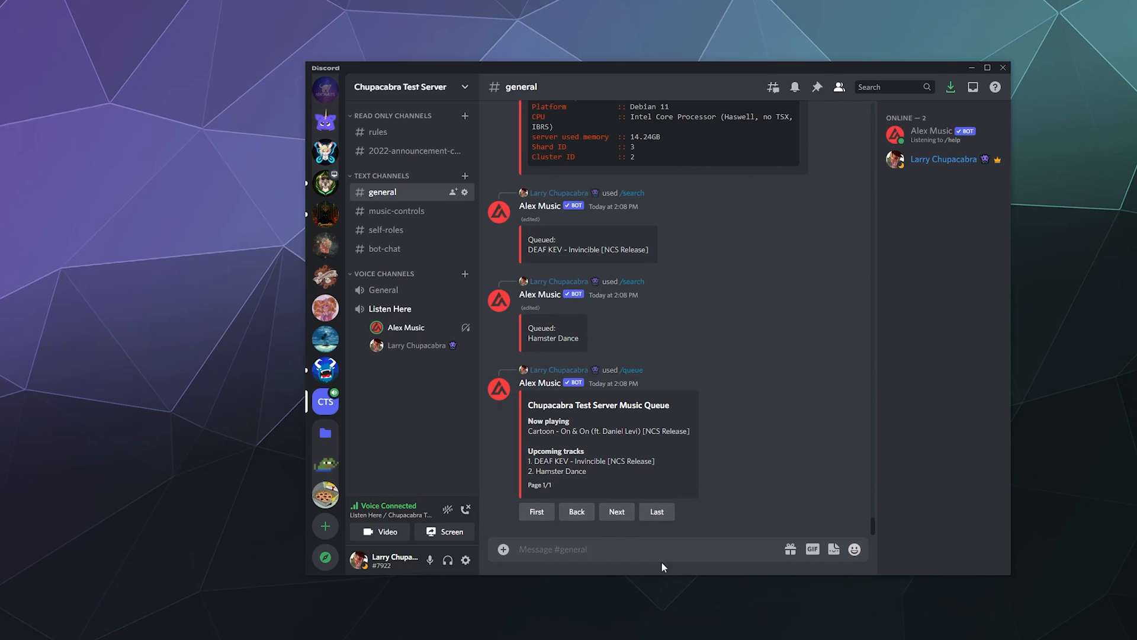
- Run /remove with number 2 to drop the second song from the queue
type("/")
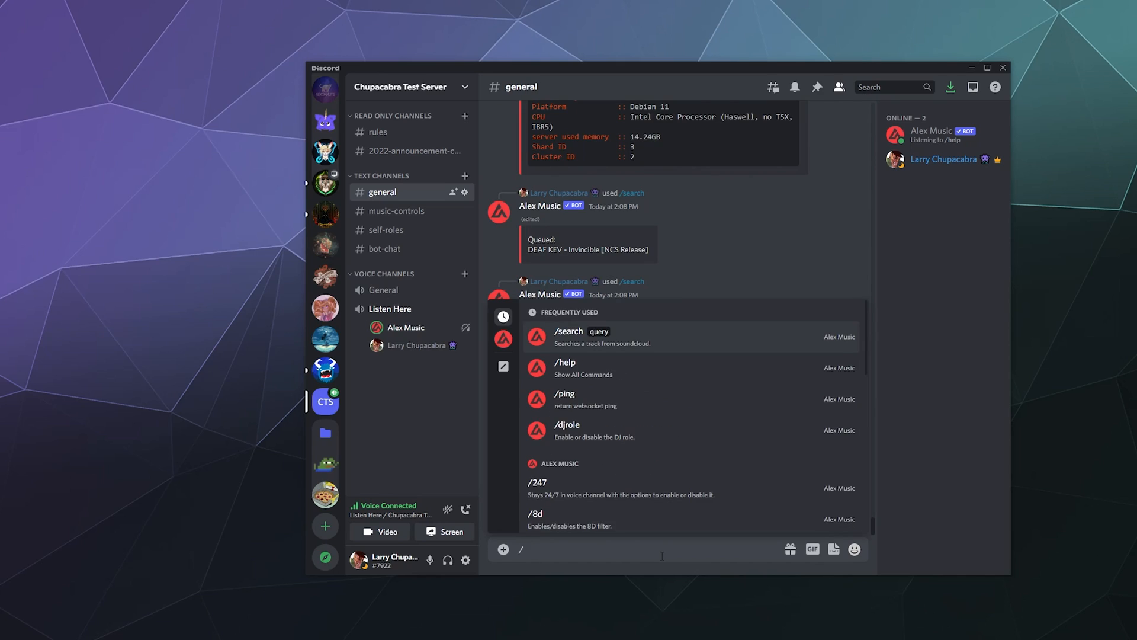
type("/remove number 2")
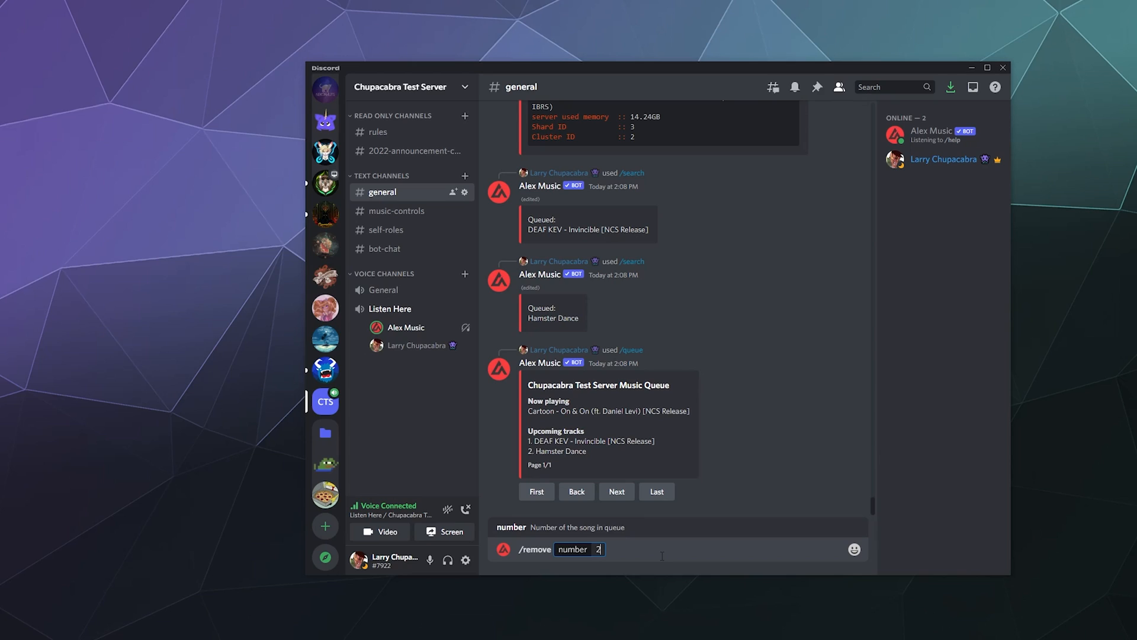
key("Enter")
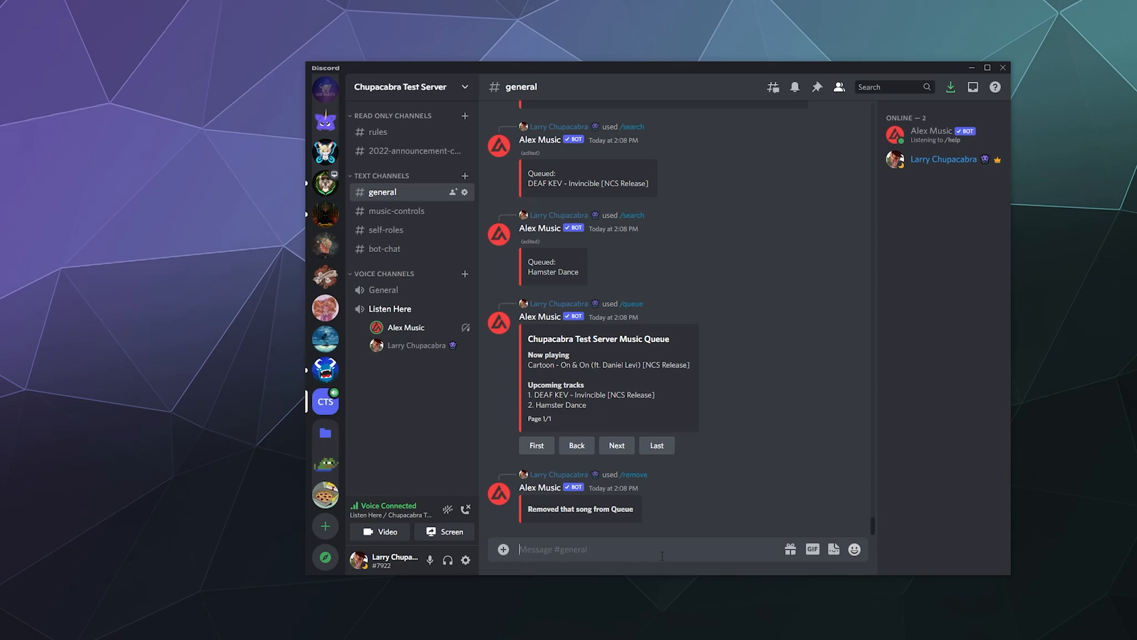
- Run /skip so Alex Music moves on to the next track
type("/ski")
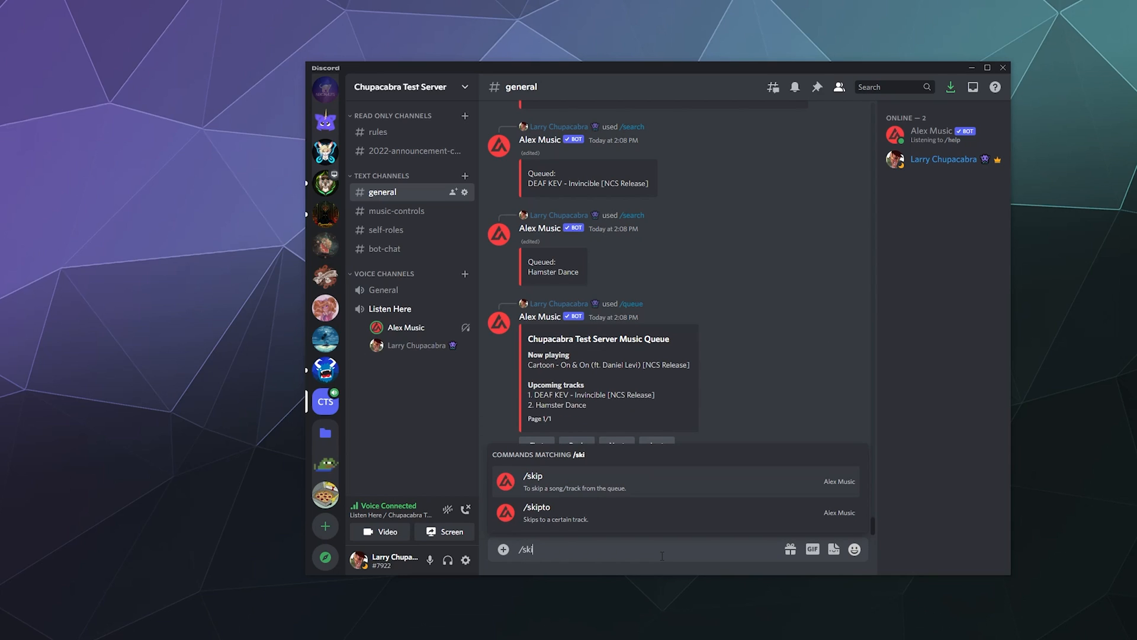
key("Enter")
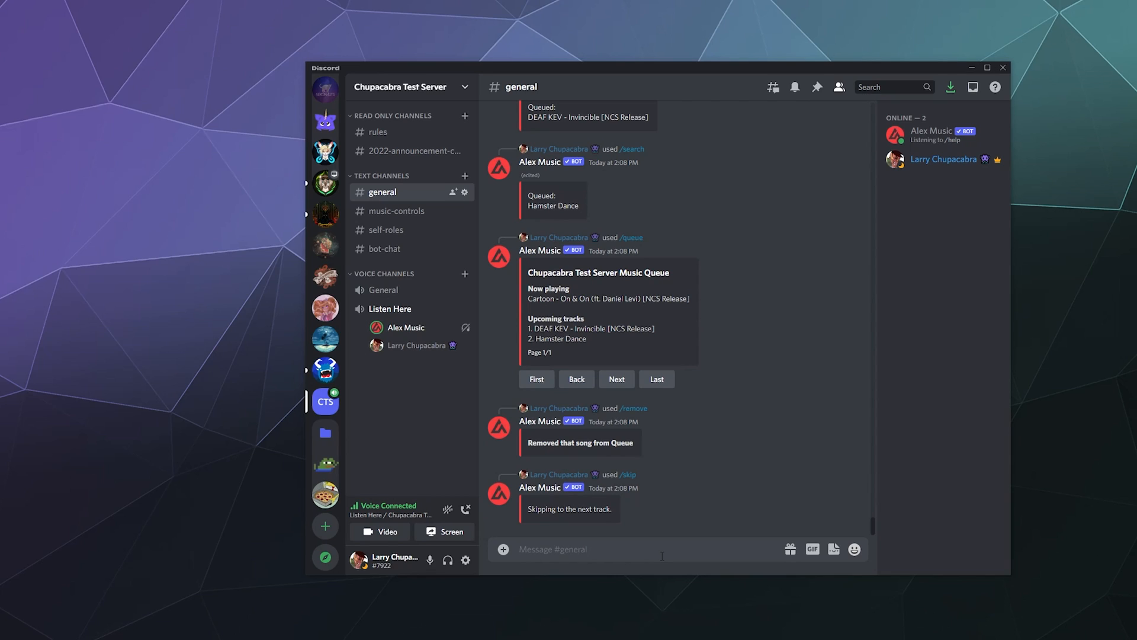
type("/bc")
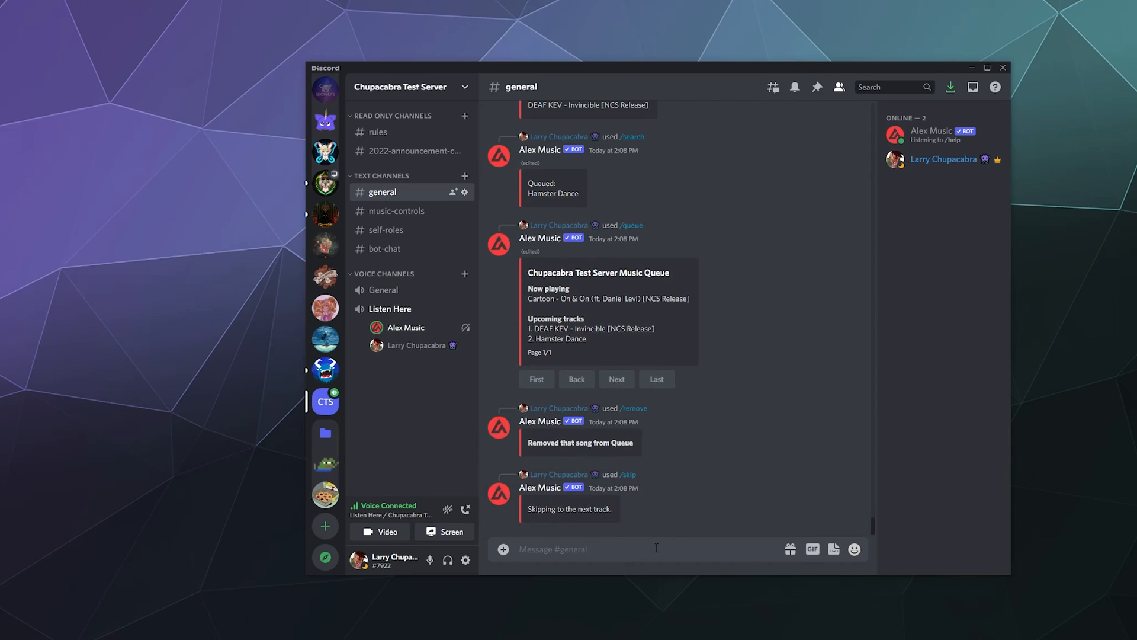
type("/replay")
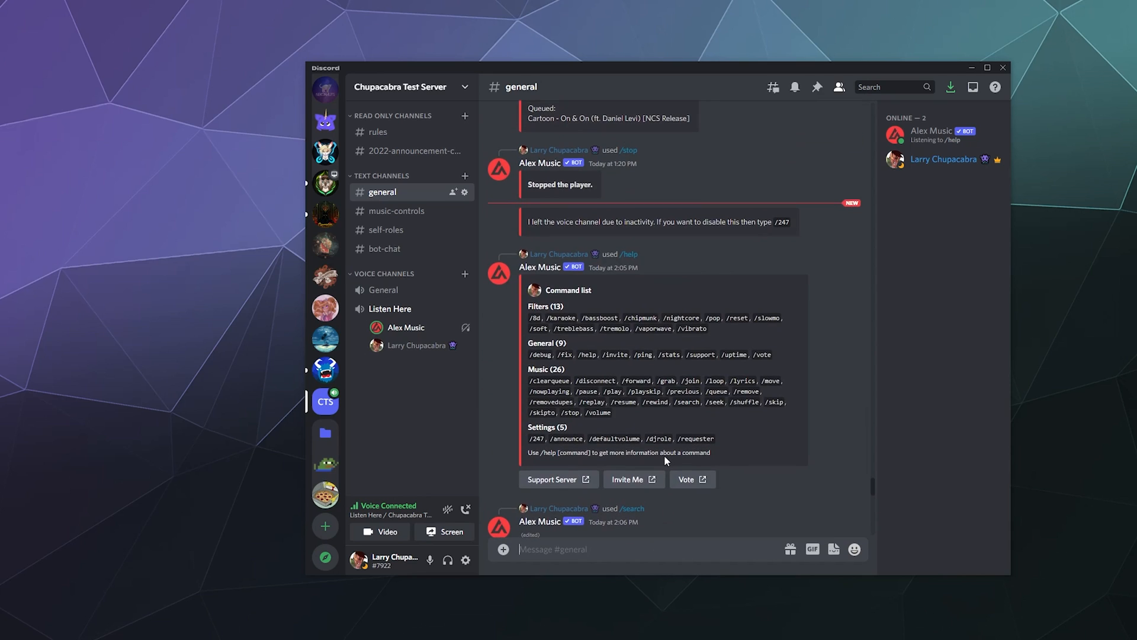
mouse_move(775, 402)
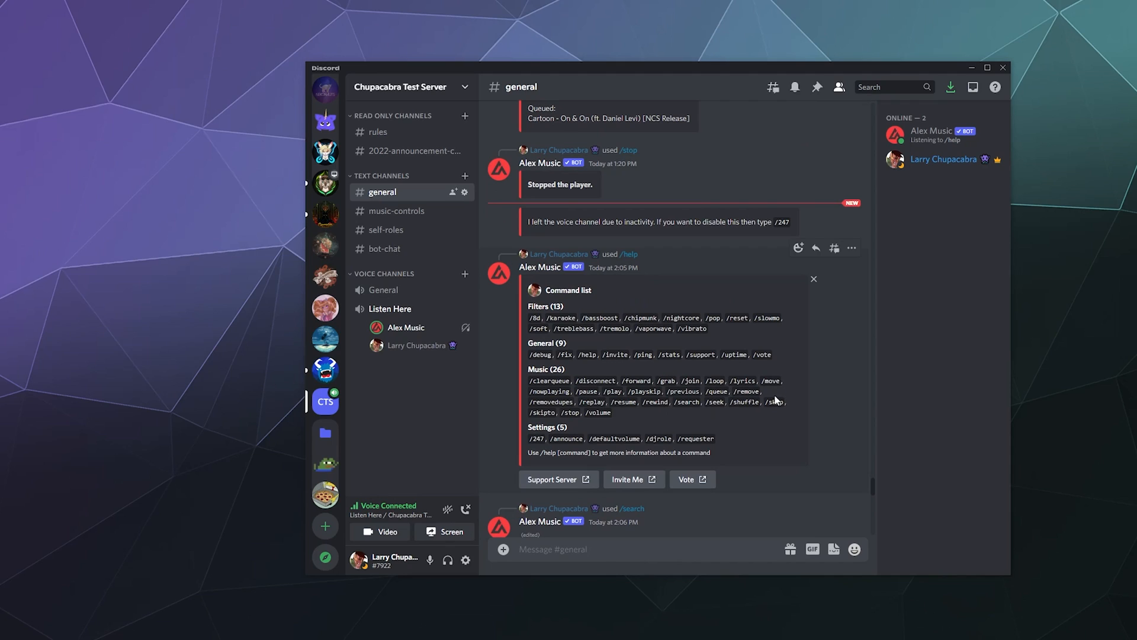
mouse_move(679, 423)
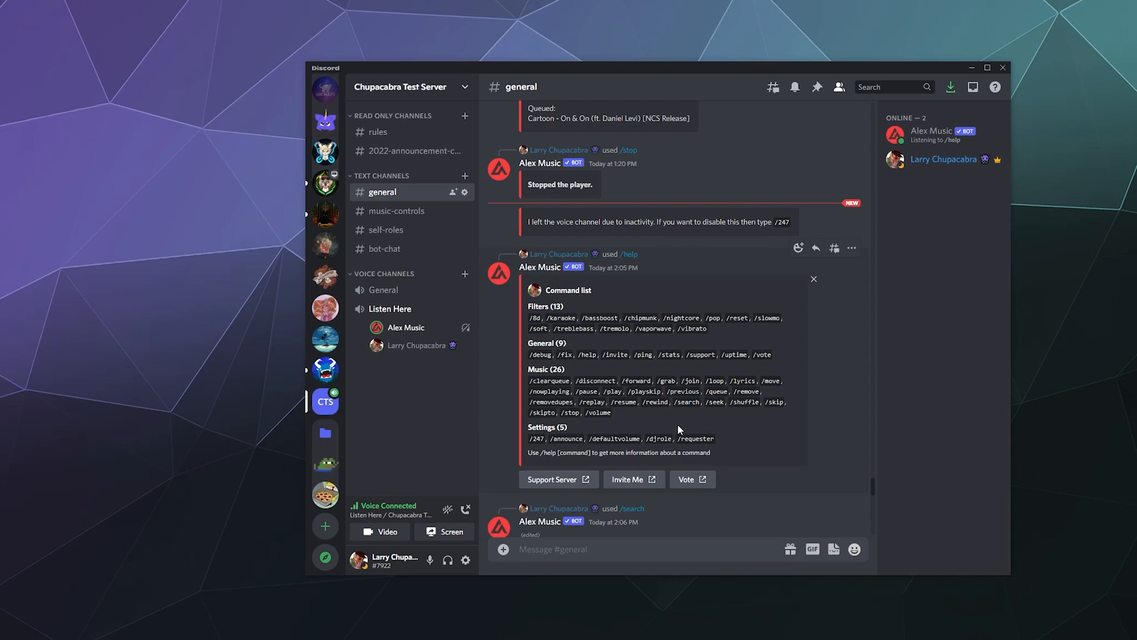
- Send /pause and then /resume to stop and restart the Alex Music player
type("/p")
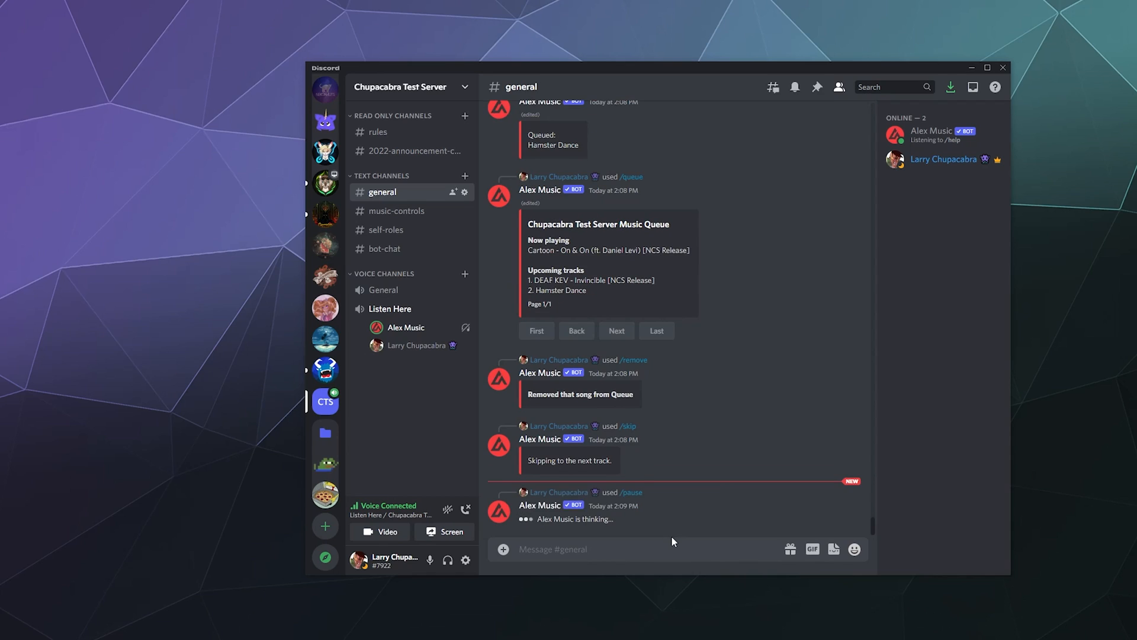
type("/re")
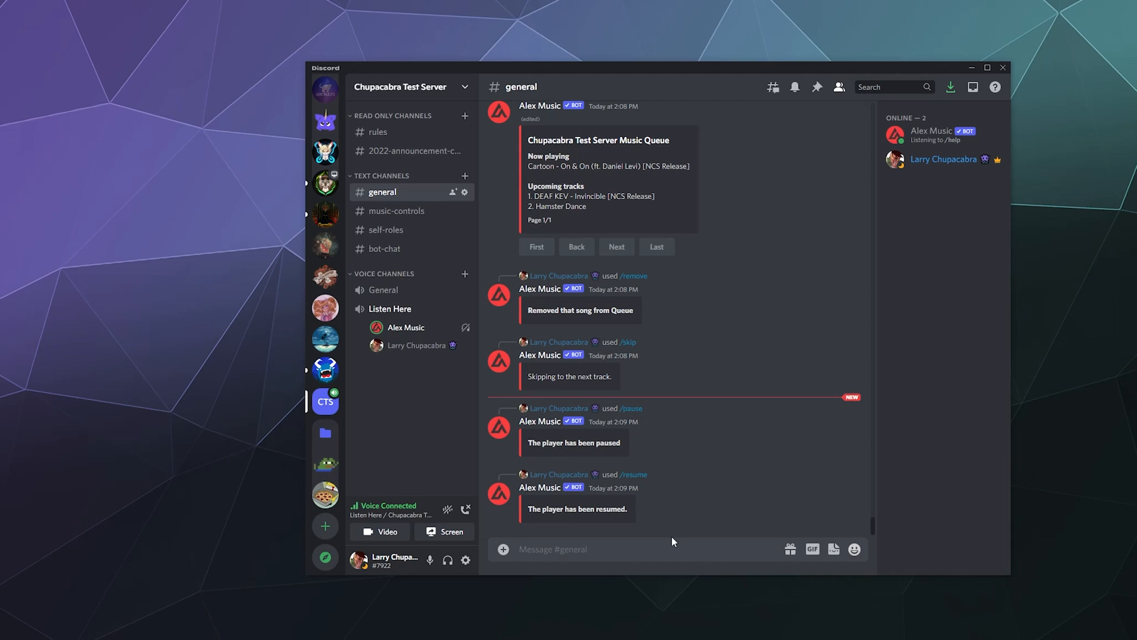
scroll("down", 3)
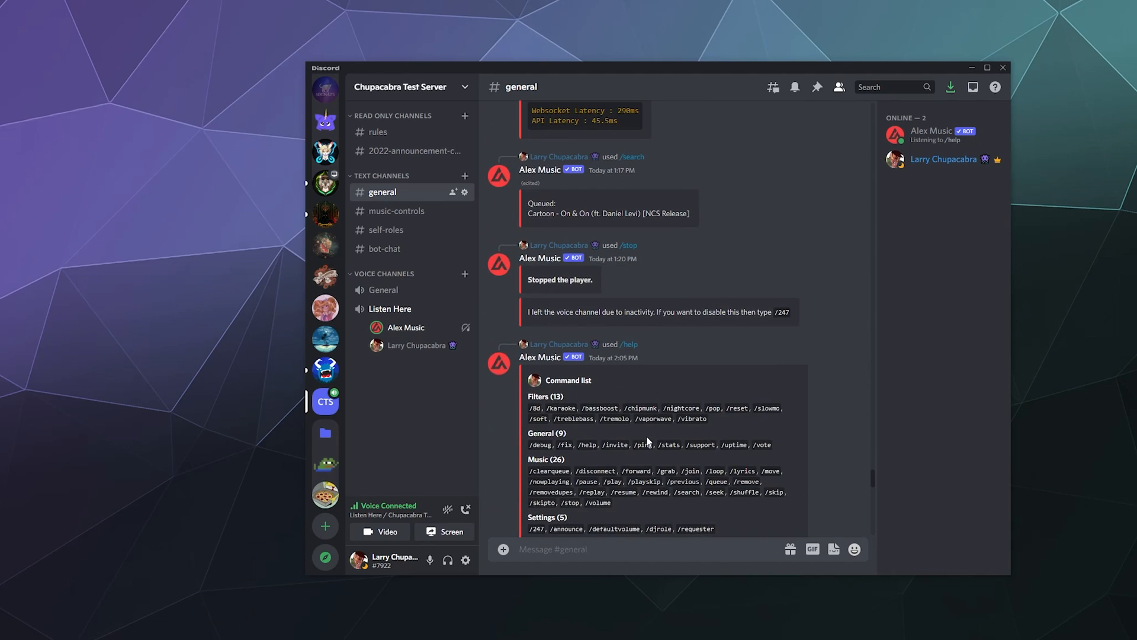
scroll("down", 3)
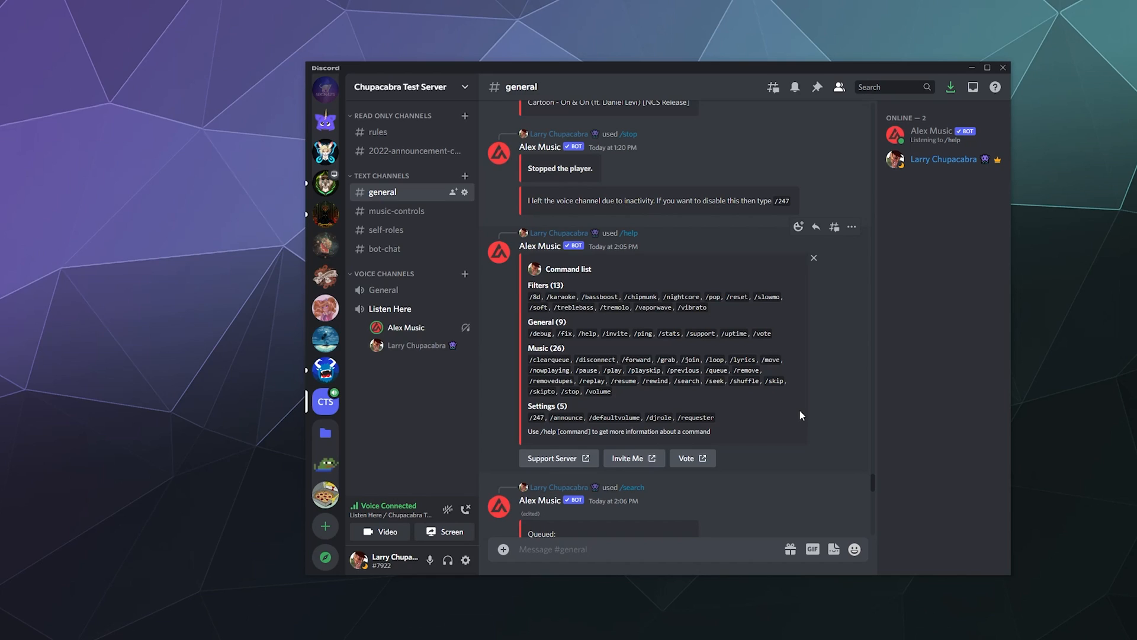
mouse_move(730, 314)
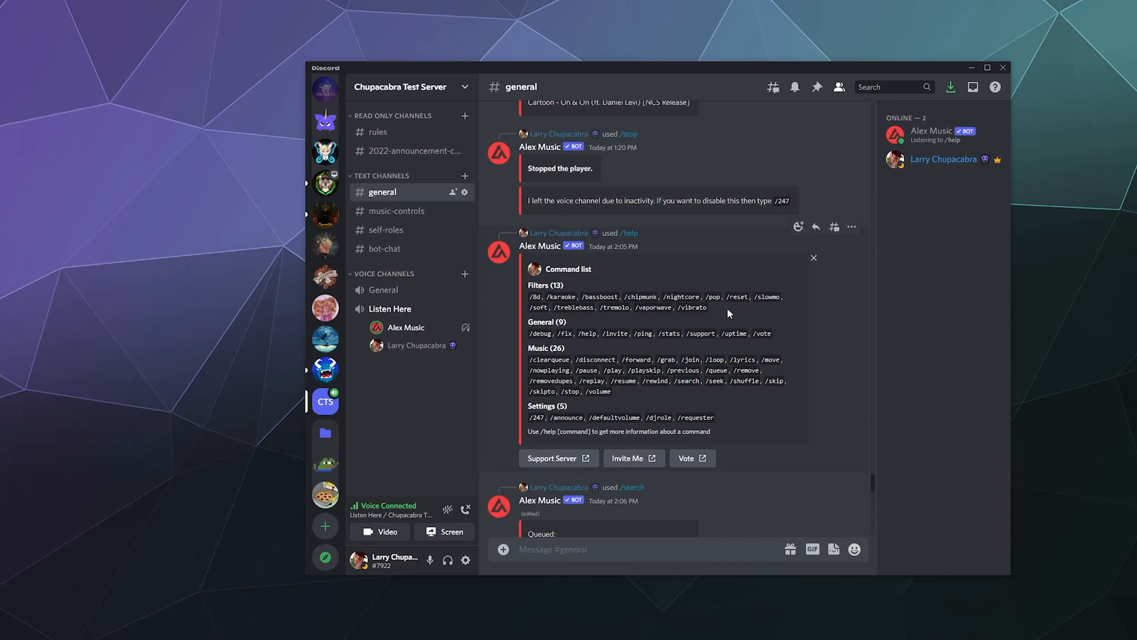
mouse_move(527, 315)
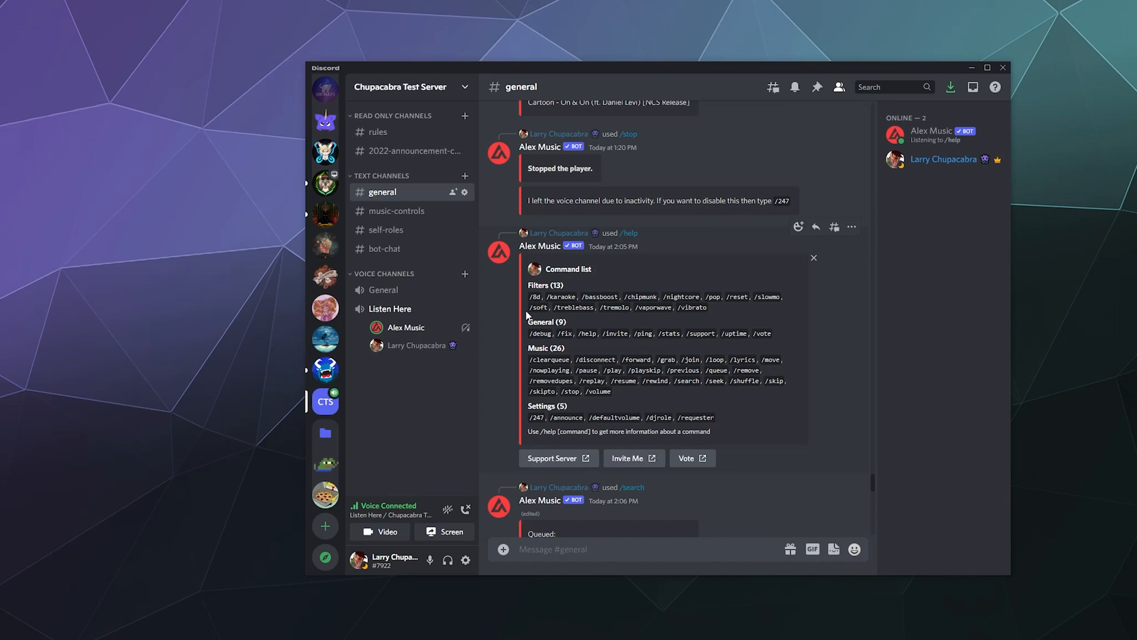
mouse_move(664, 315)
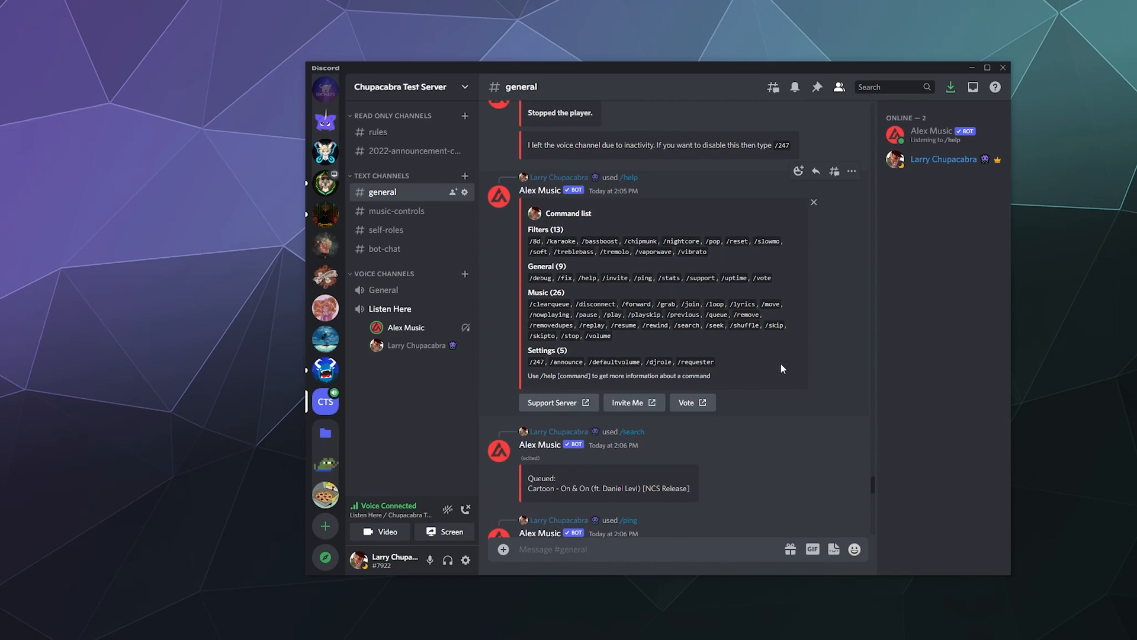
mouse_move(745, 324)
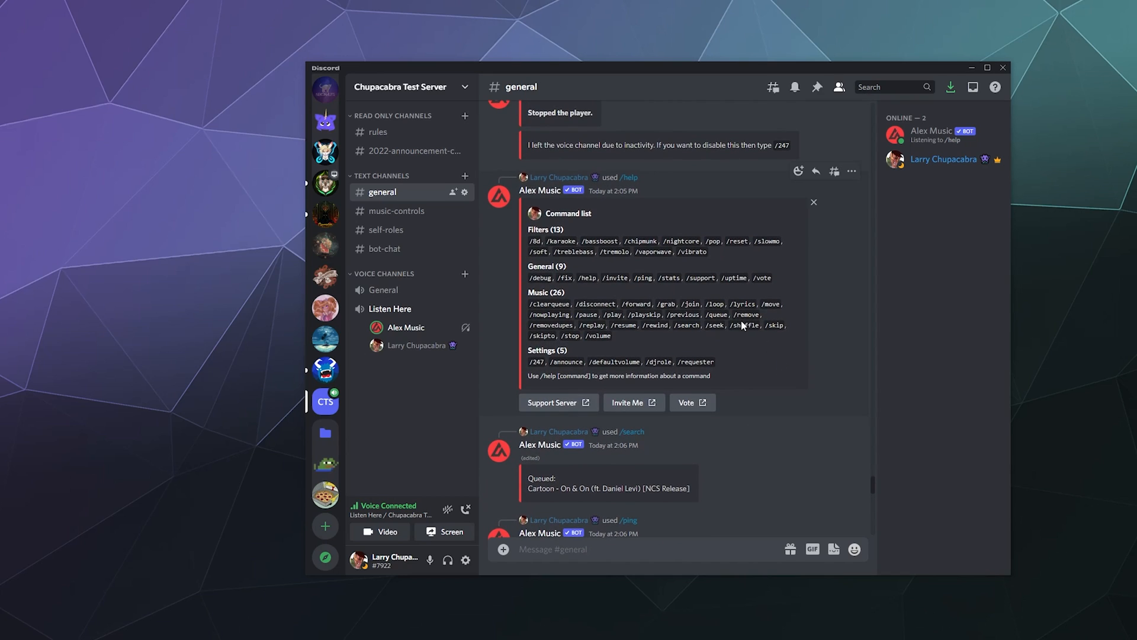
mouse_move(743, 324)
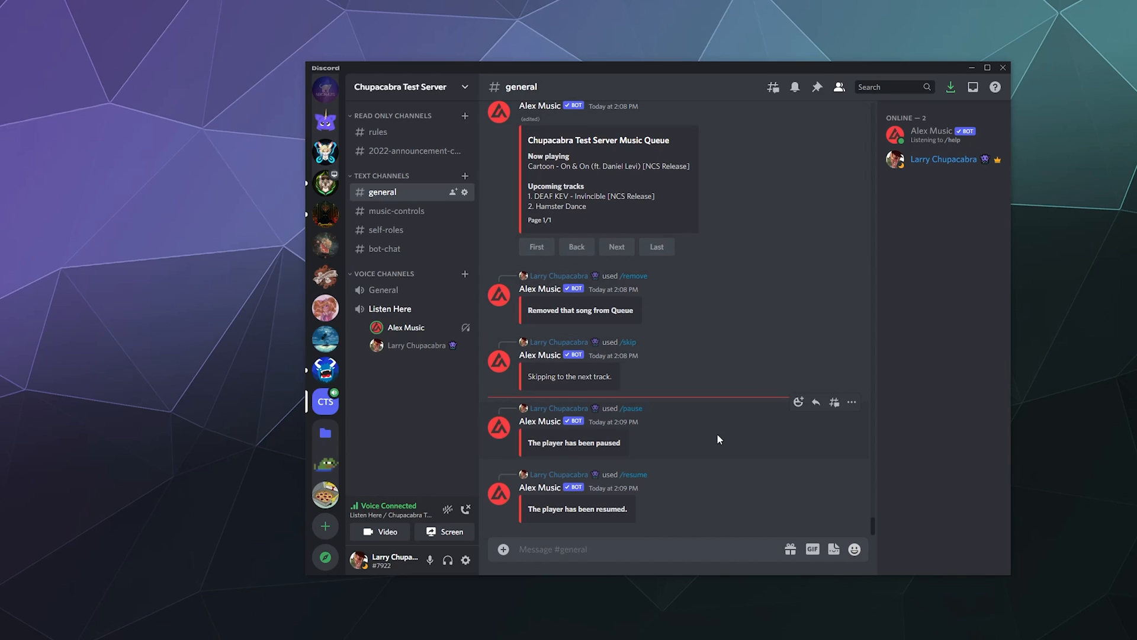
mouse_move(732, 489)
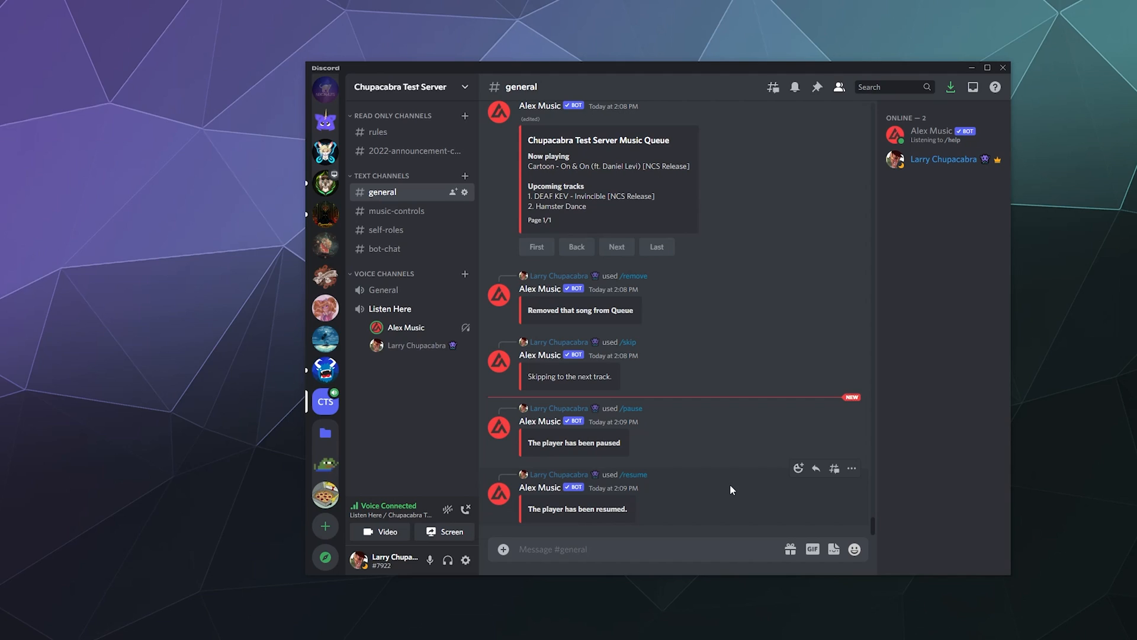
mouse_move(734, 492)
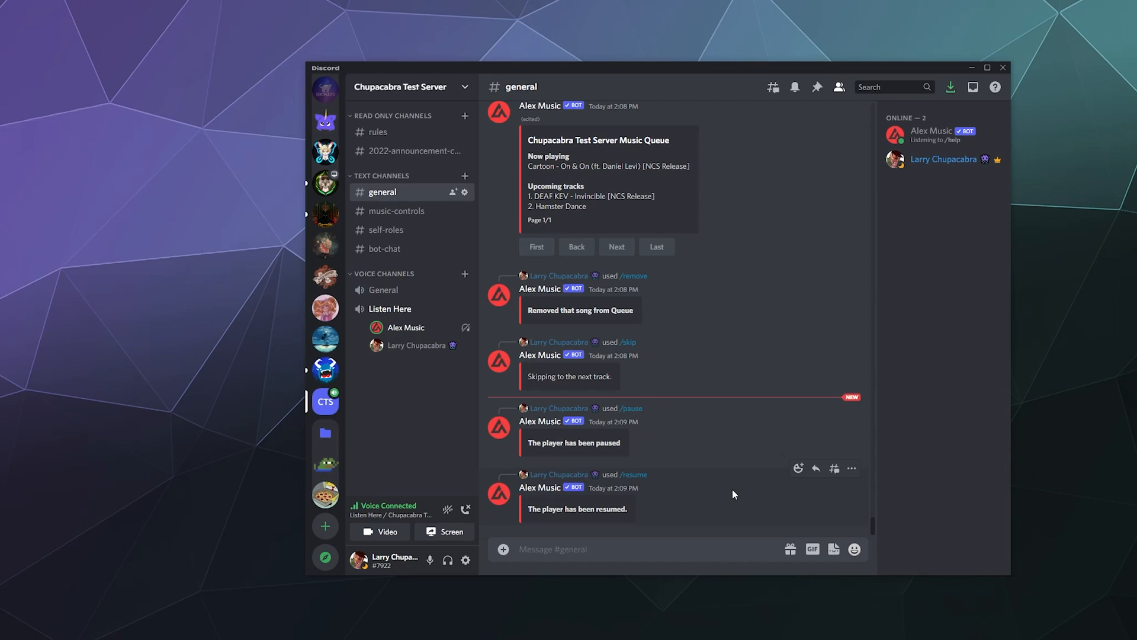
mouse_move(891, 440)
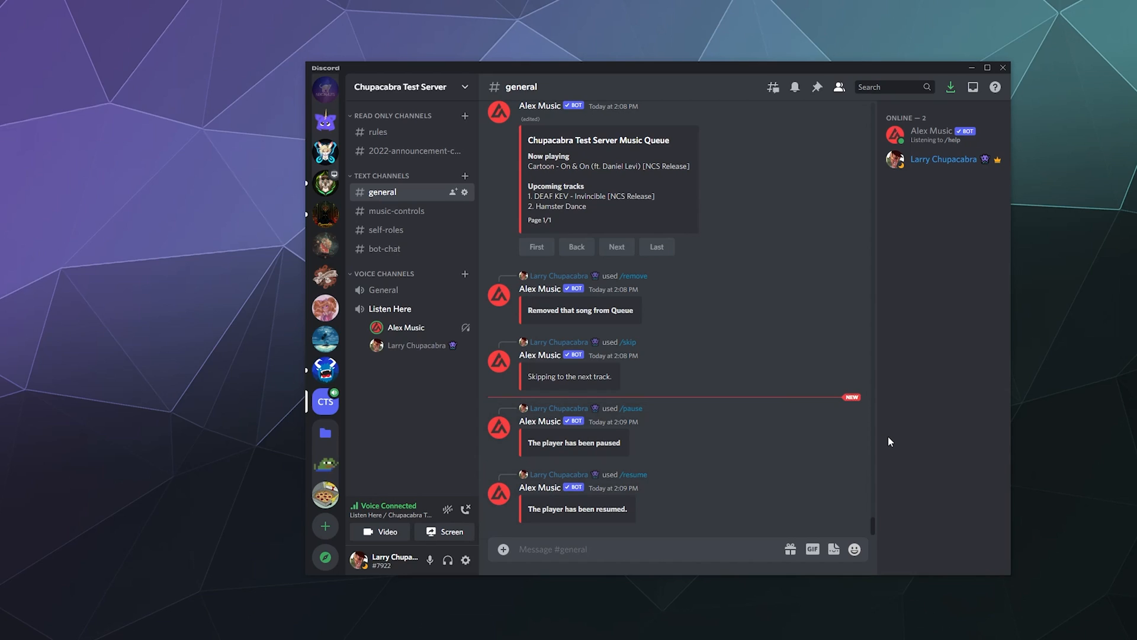
mouse_move(893, 443)
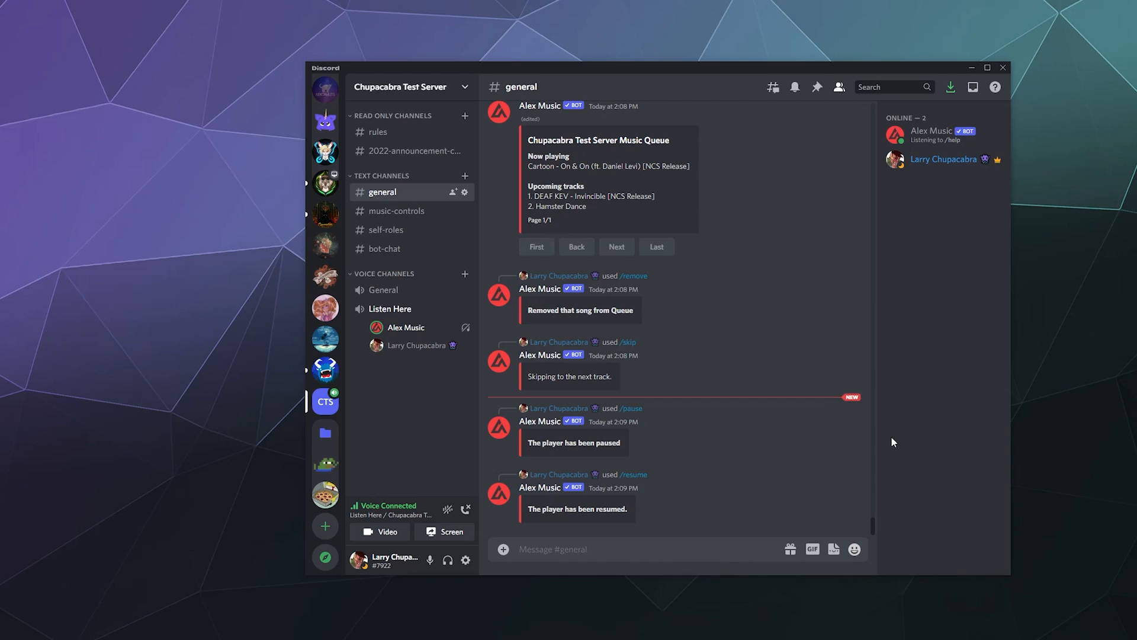
mouse_move(900, 438)
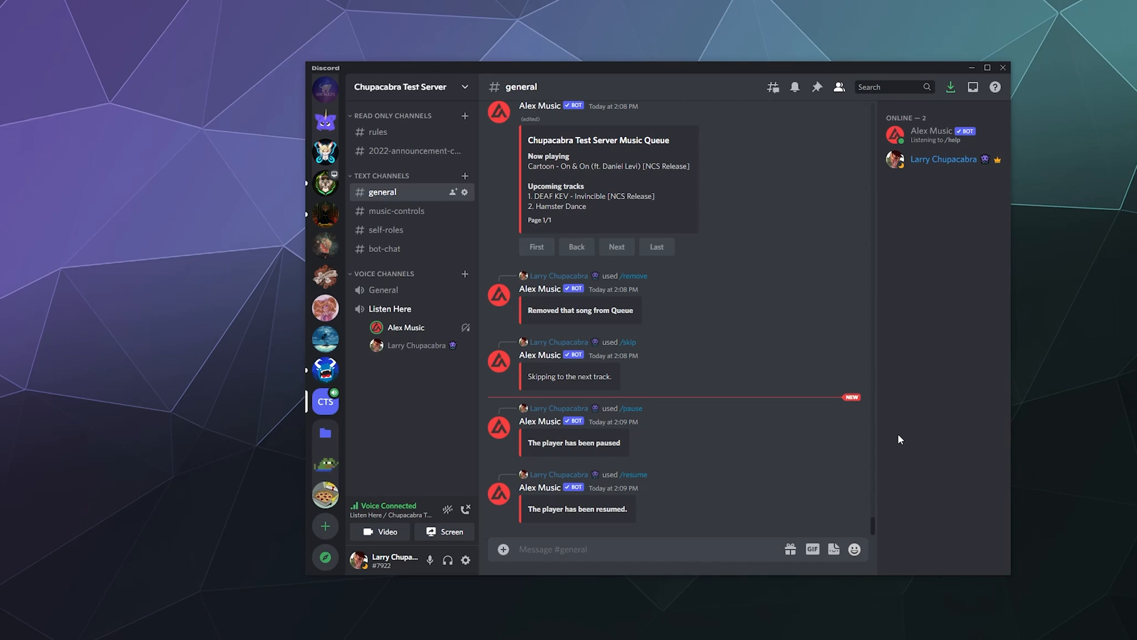